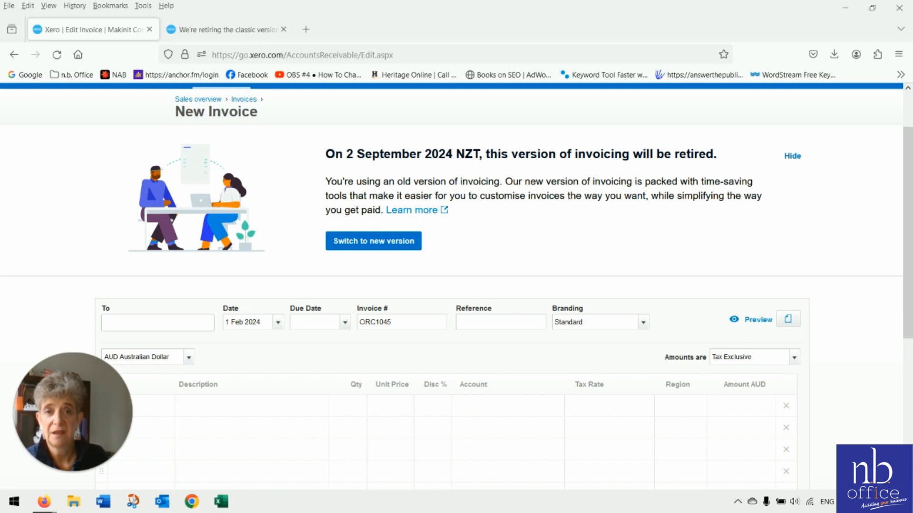
mouse_move(596, 226)
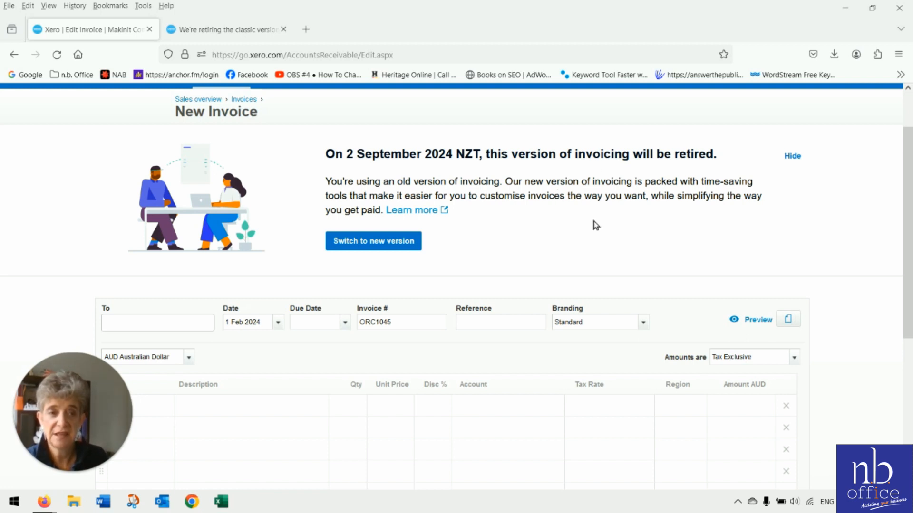
mouse_move(568, 234)
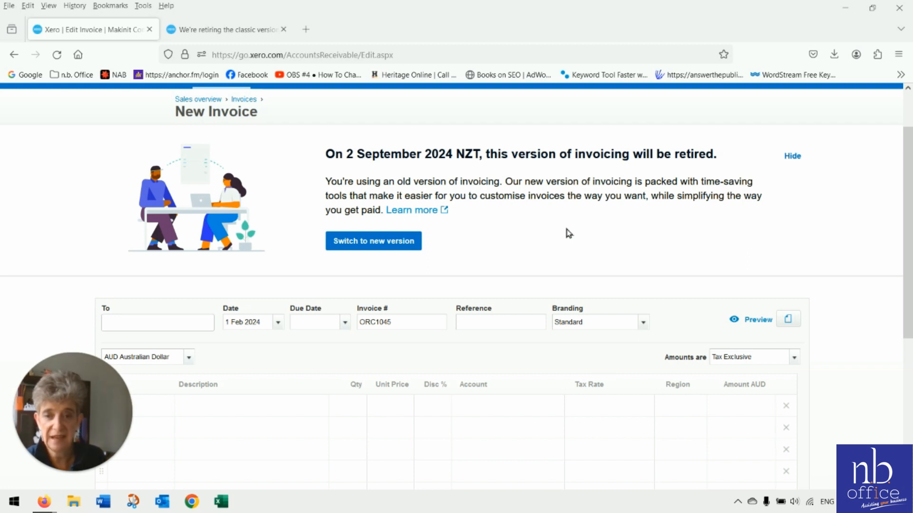
mouse_move(597, 232)
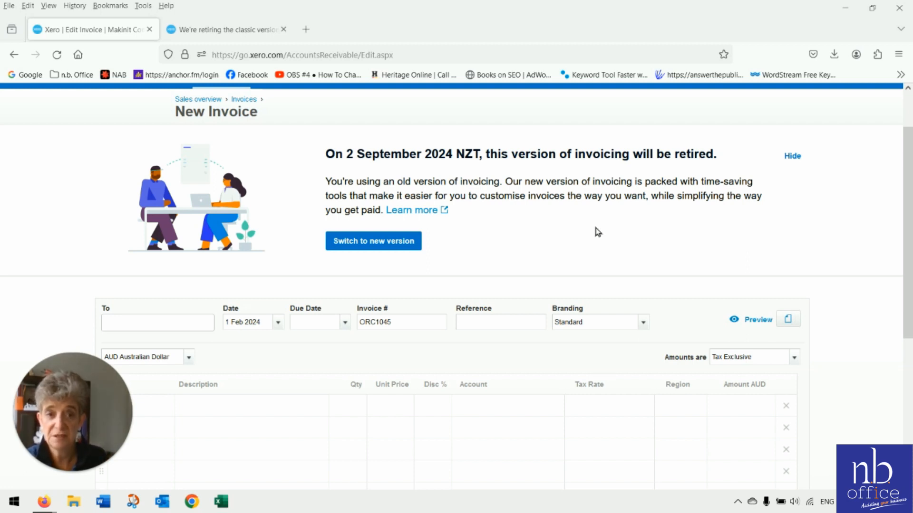
mouse_move(338, 168)
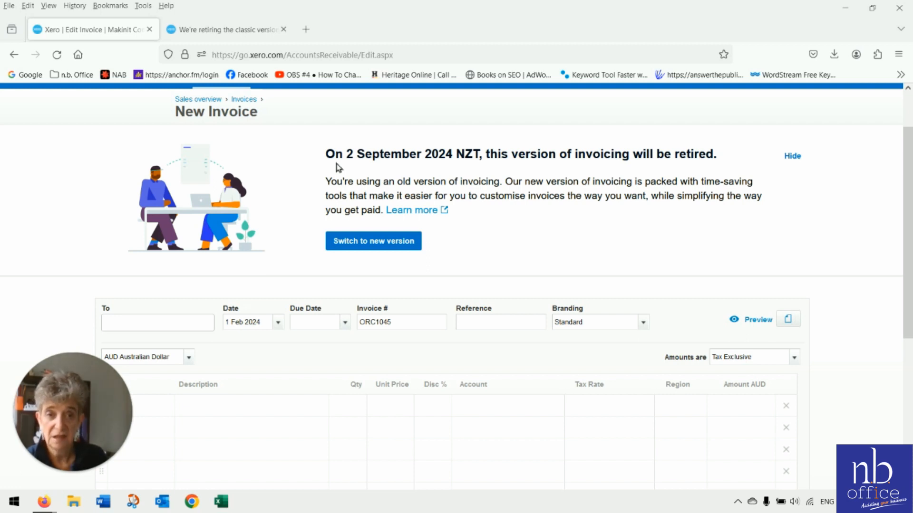
mouse_move(702, 196)
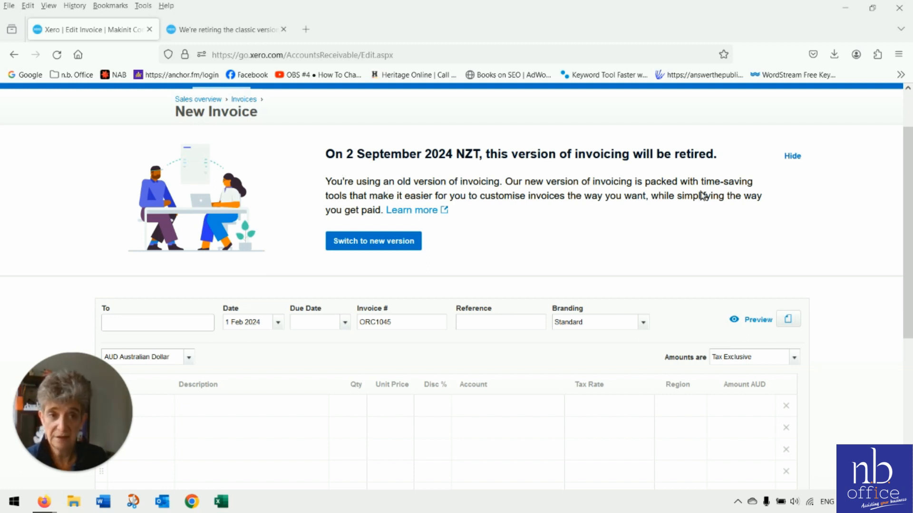
mouse_move(565, 285)
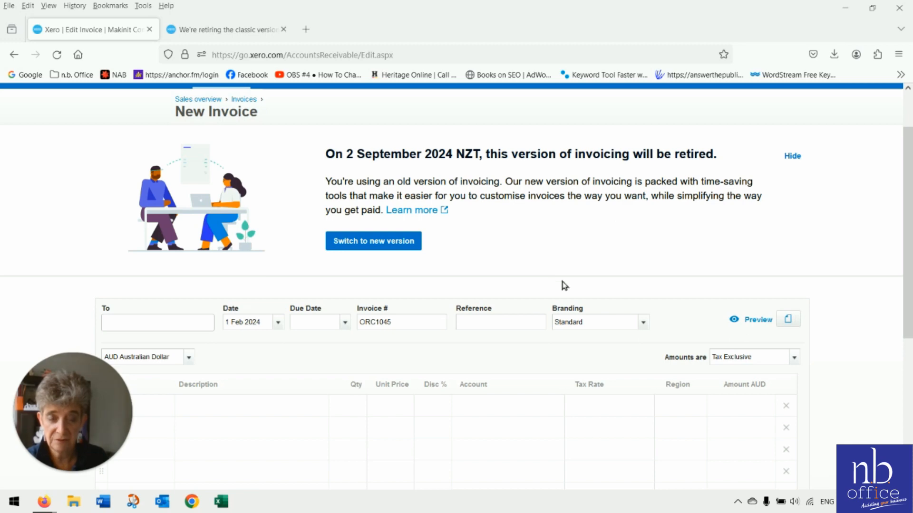
Switch to the Xero Blog article on retiring classic invoicing (Jan 30 2024) and read through it.
scroll(down, 3)
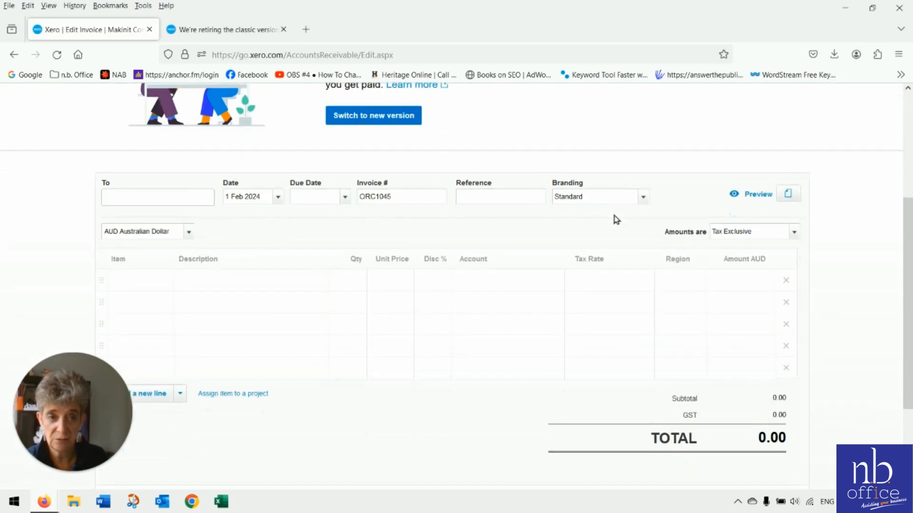
scroll(up, 3)
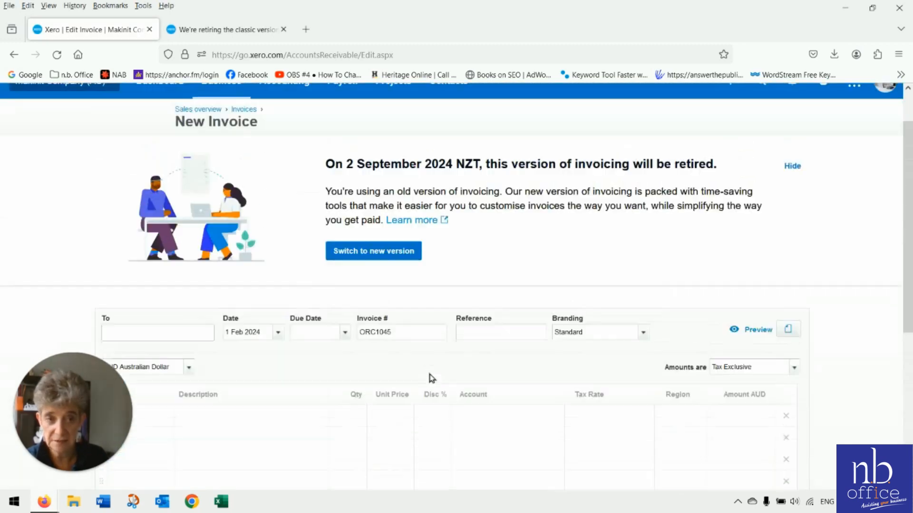
scroll(down, 3)
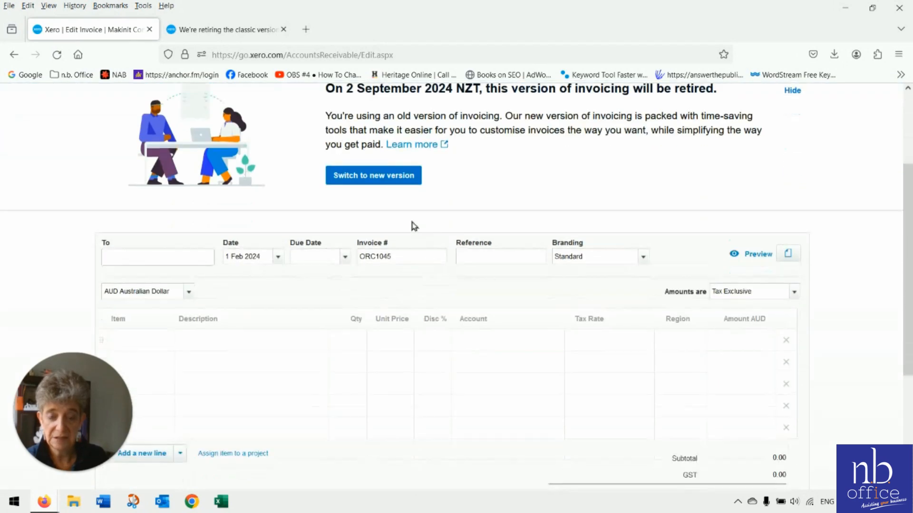
click(226, 30)
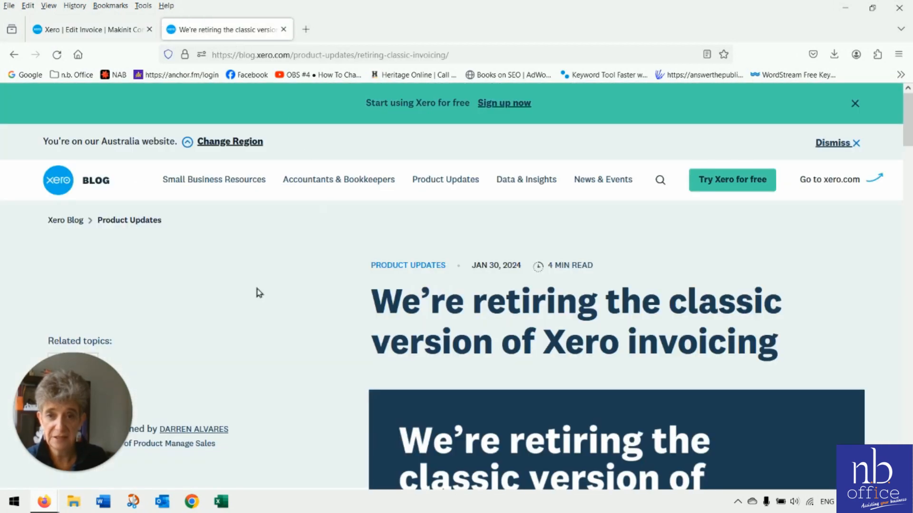
scroll(down, 3)
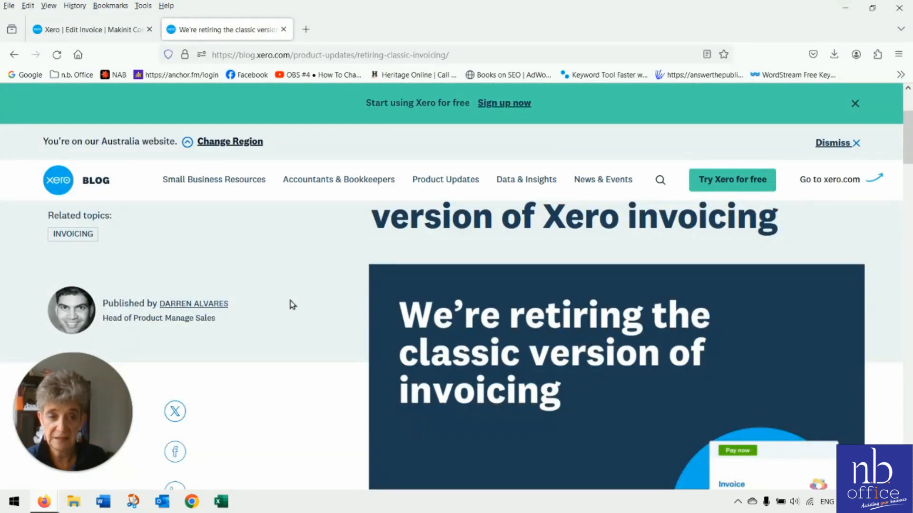
scroll(down, 3)
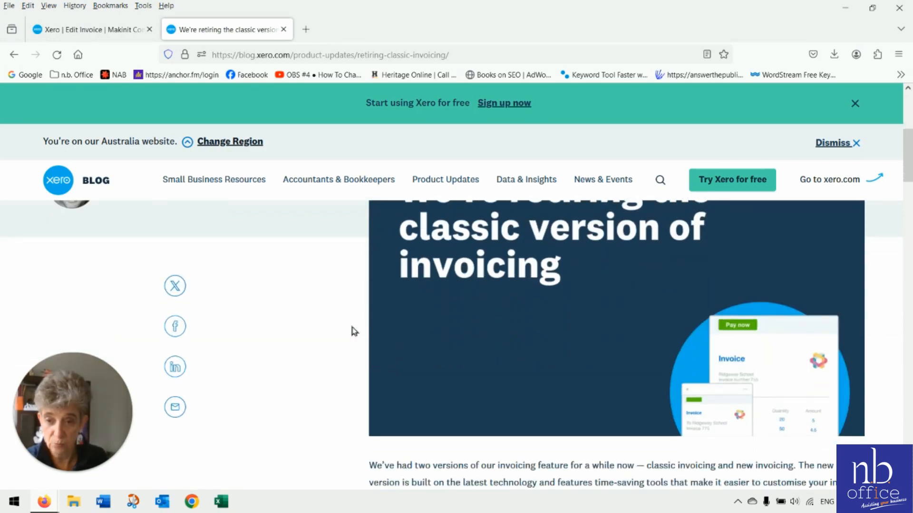
scroll(down, 3)
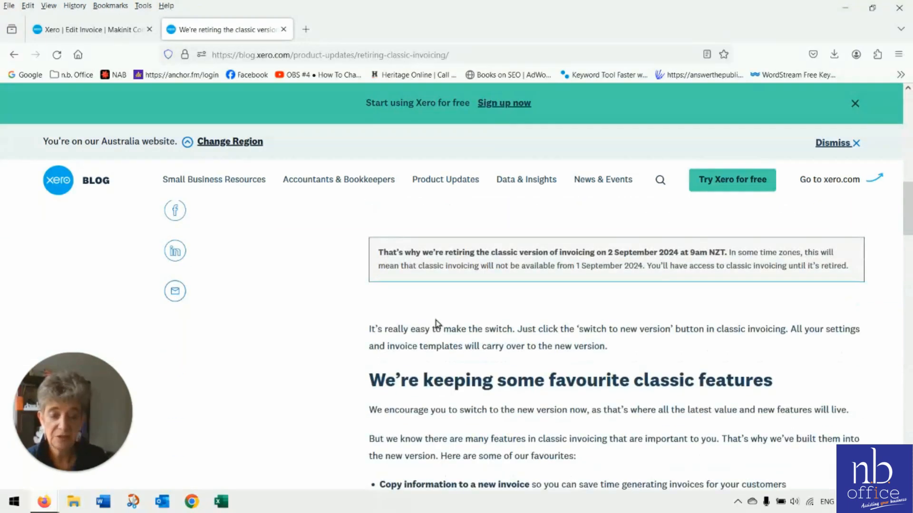
scroll(down, 3)
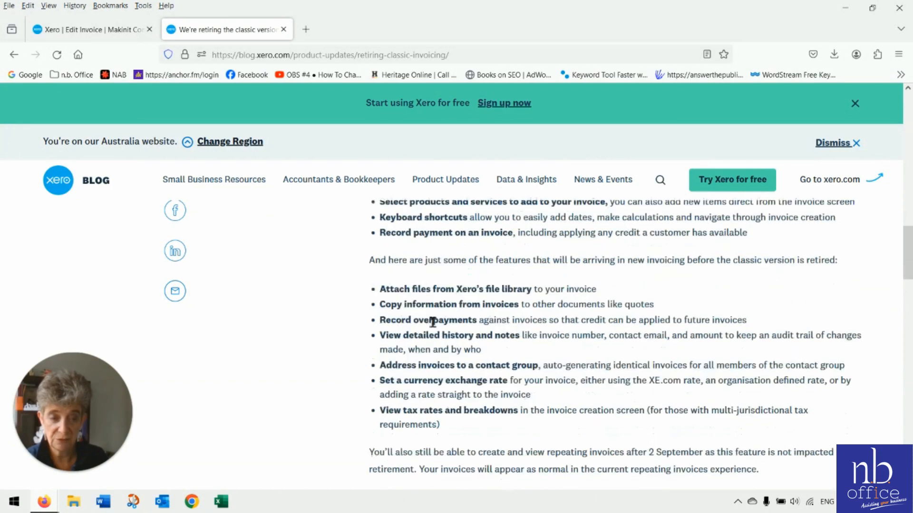
scroll(up, 3)
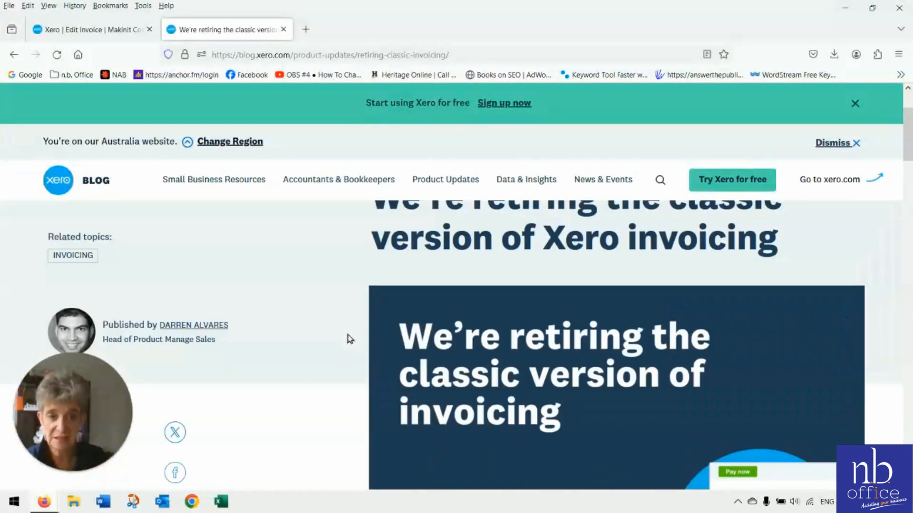
Return to the classic New Invoice ORC1045 and reach its bottom option for switching to new invoicing.
click(87, 30)
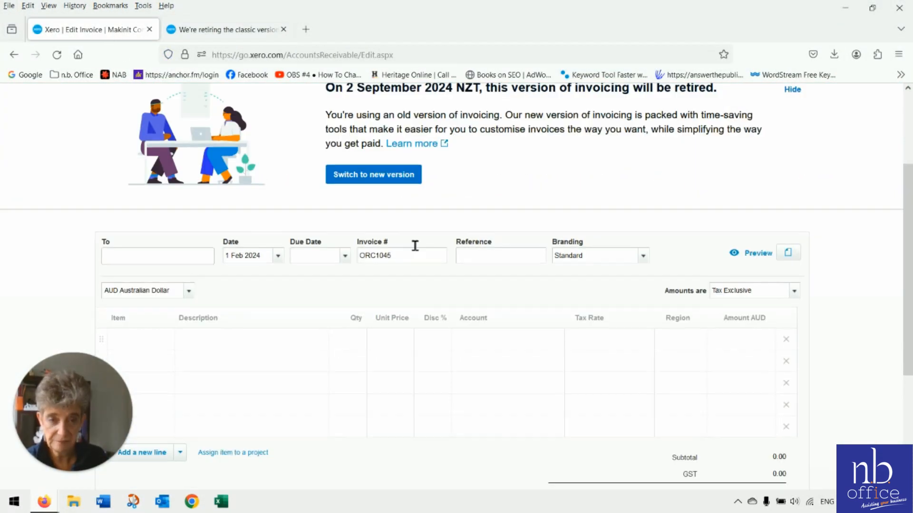
scroll(down, 3)
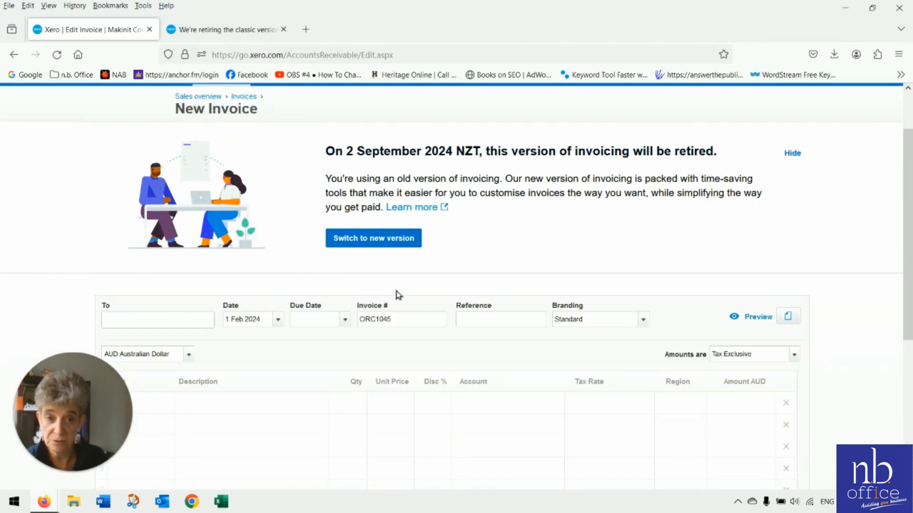
scroll(down, 3)
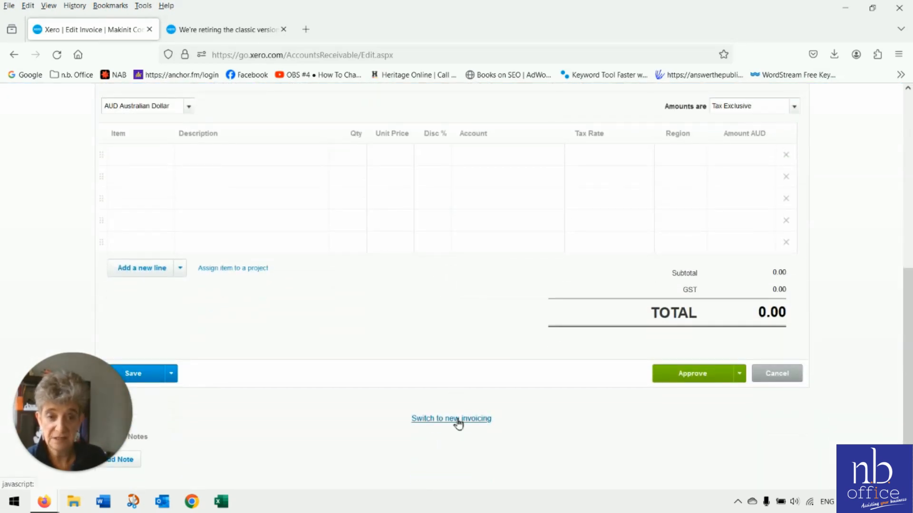
click(450, 418)
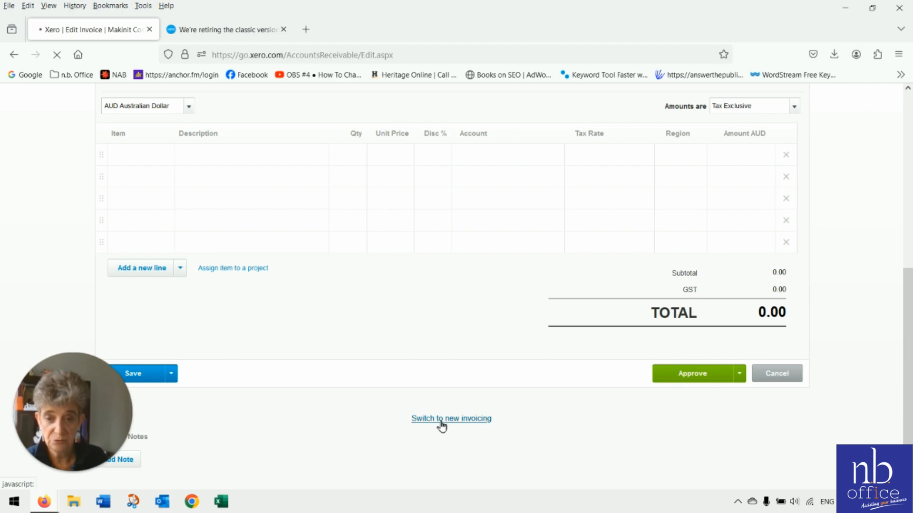
click(451, 418)
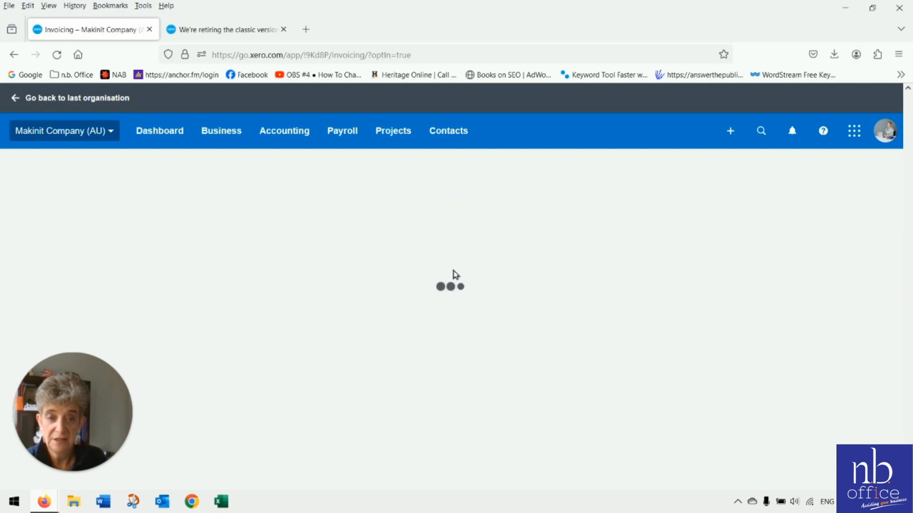
mouse_move(479, 259)
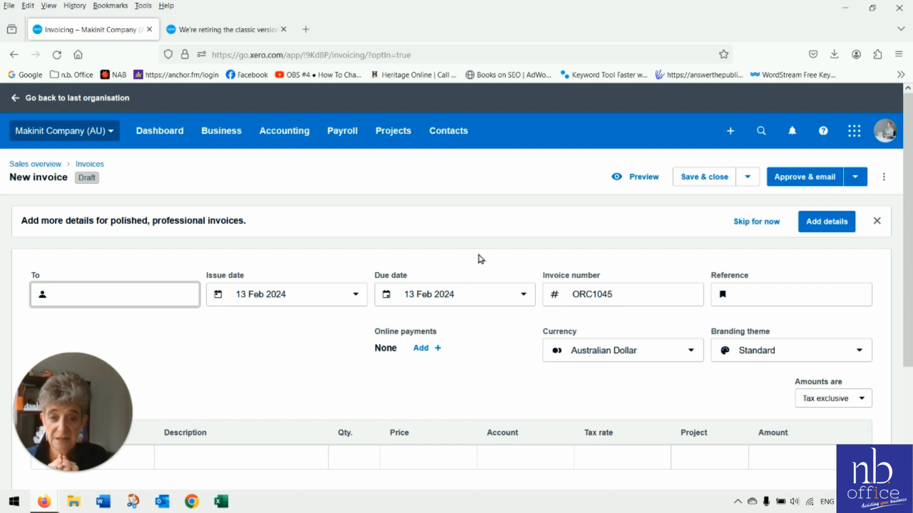
click(115, 293)
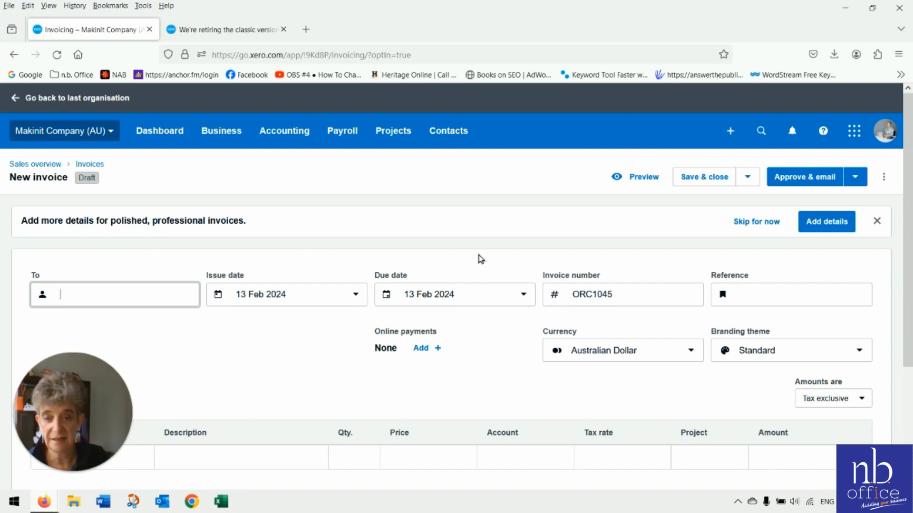
mouse_move(369, 350)
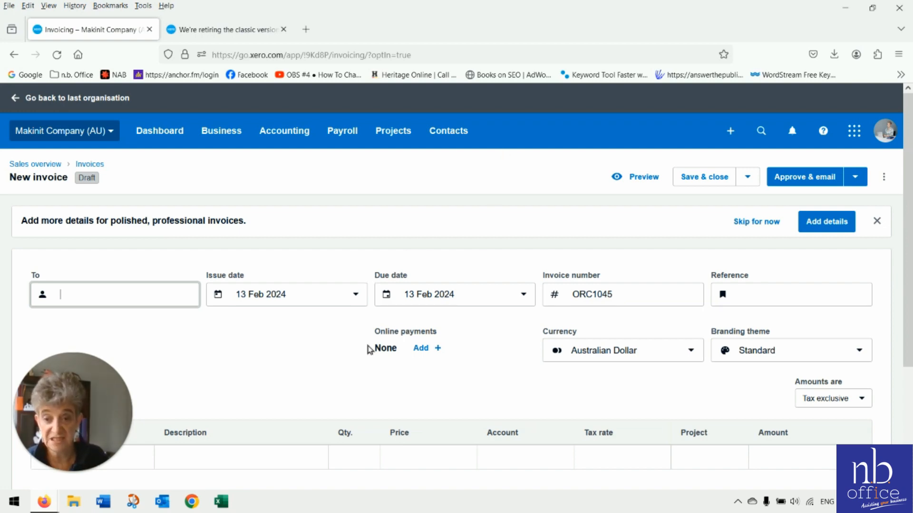
mouse_move(416, 208)
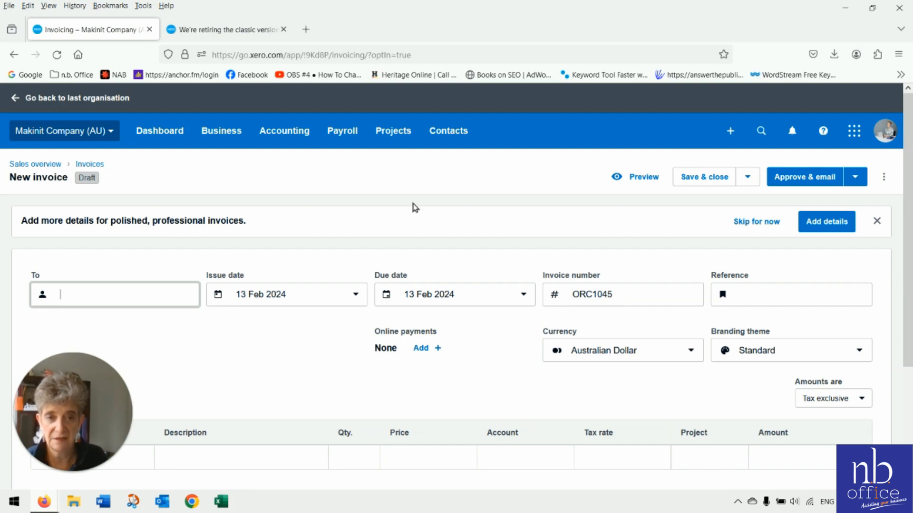
mouse_move(294, 362)
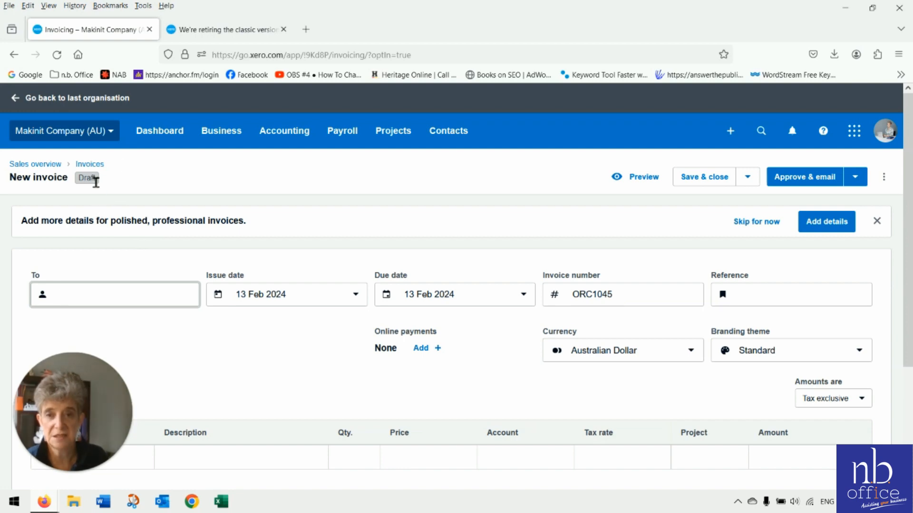
click(114, 293)
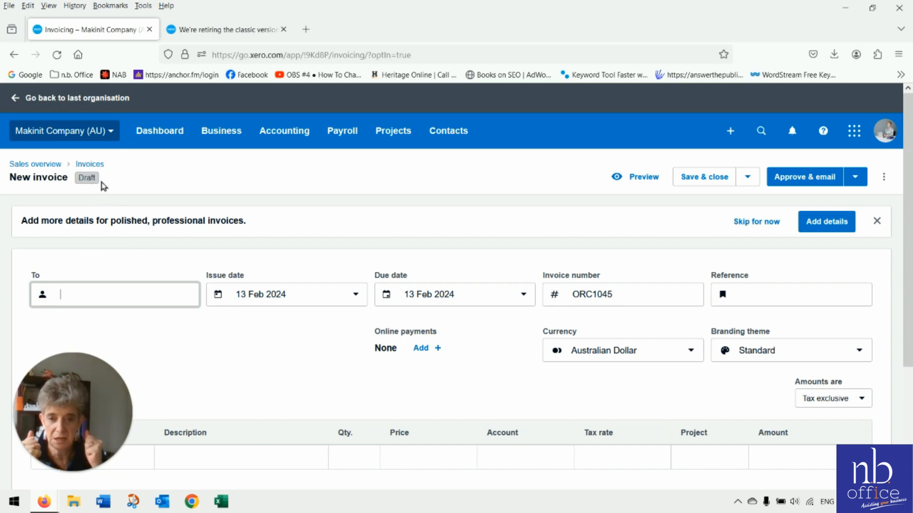
mouse_move(123, 196)
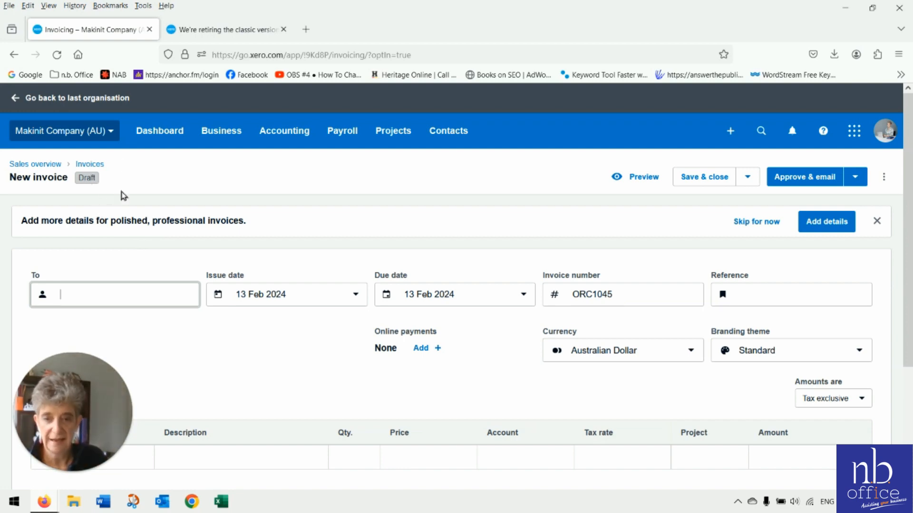
mouse_move(184, 106)
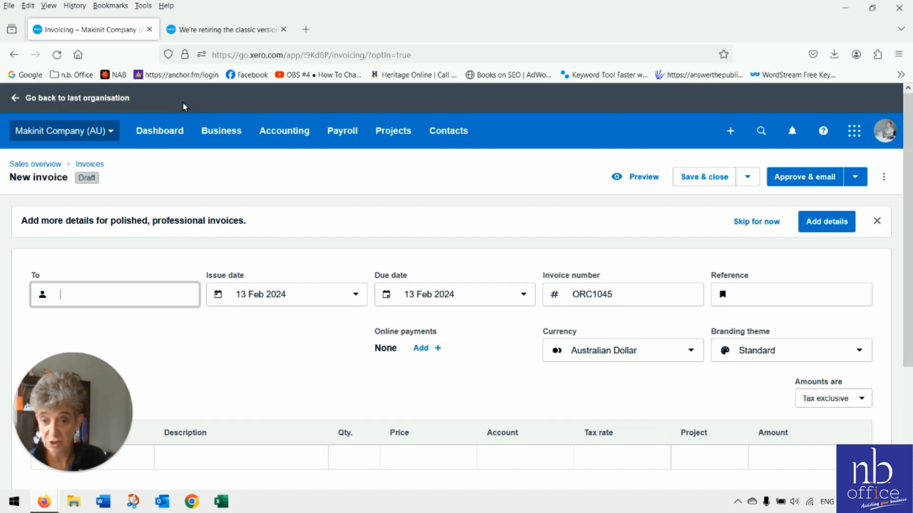
mouse_move(206, 115)
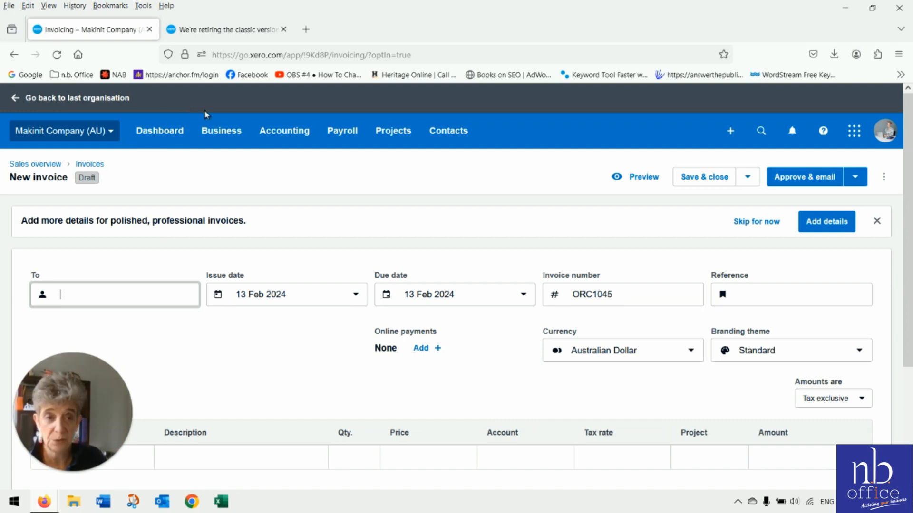
mouse_move(159, 130)
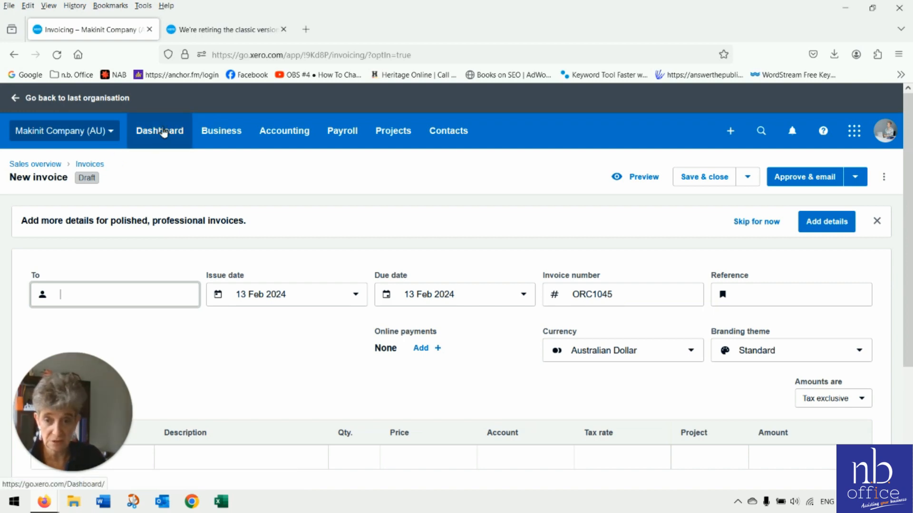
scroll(down, 3)
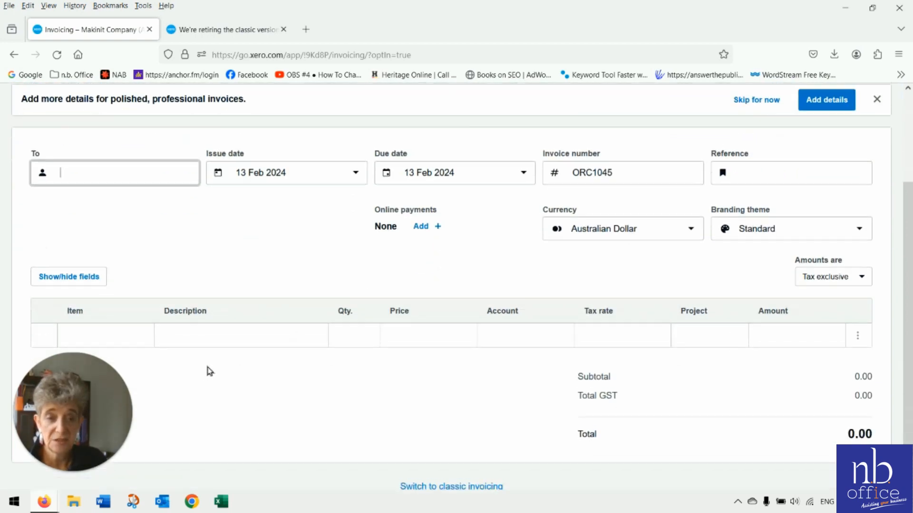
scroll(up, 3)
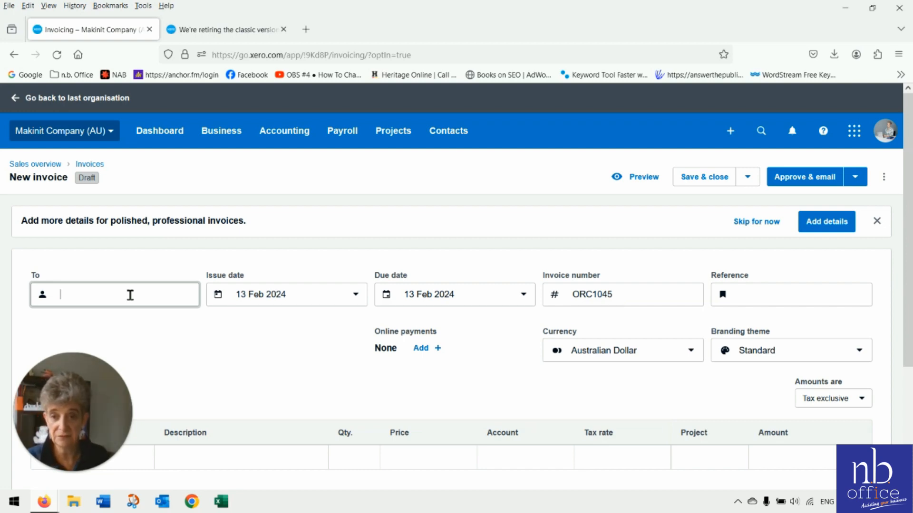
Address the invoice to SMART Agency and set the issue date to tomorrow, 14 Feb 2024.
text(sm)
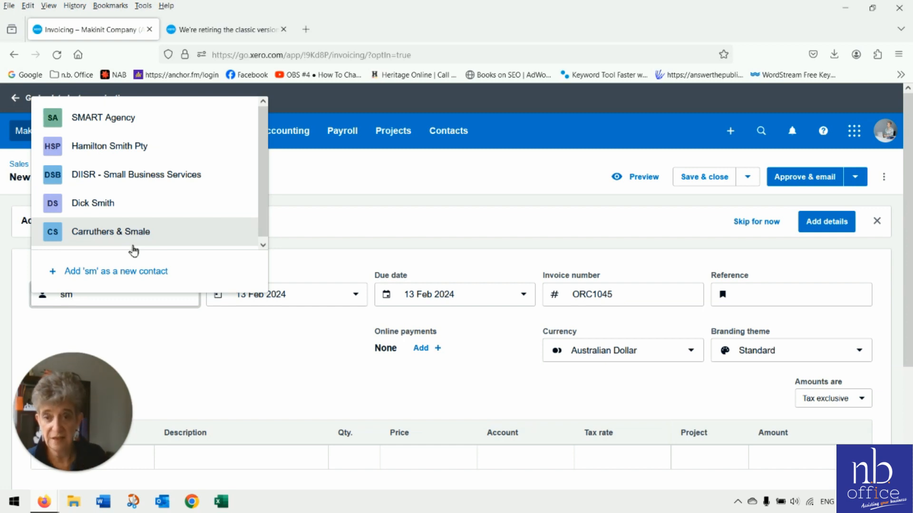
click(103, 116)
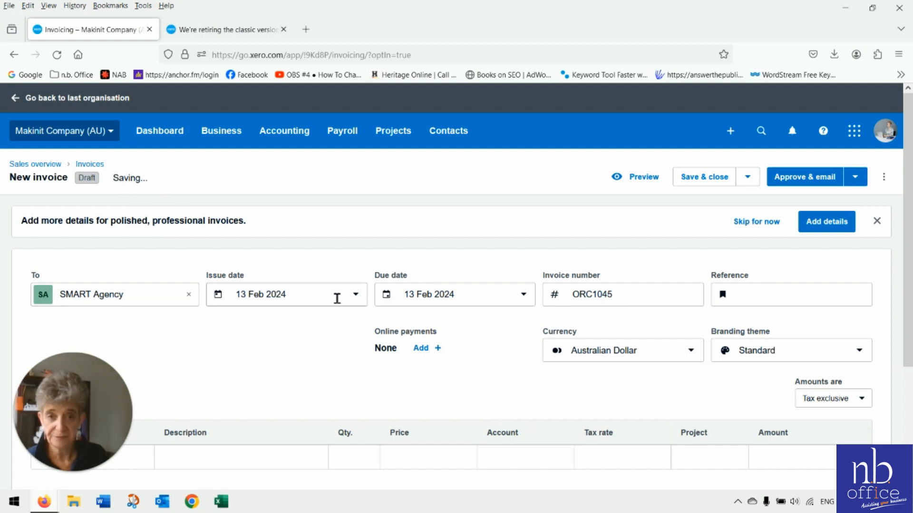
click(354, 294)
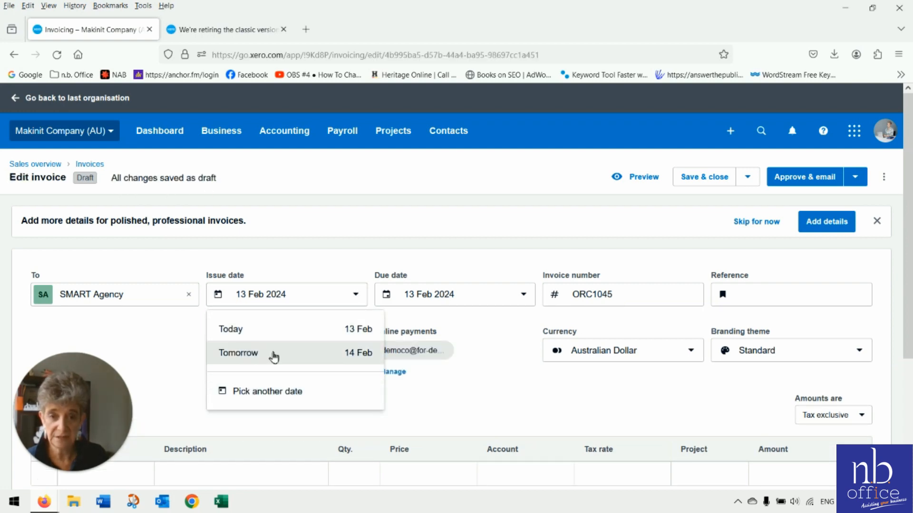
click(238, 353)
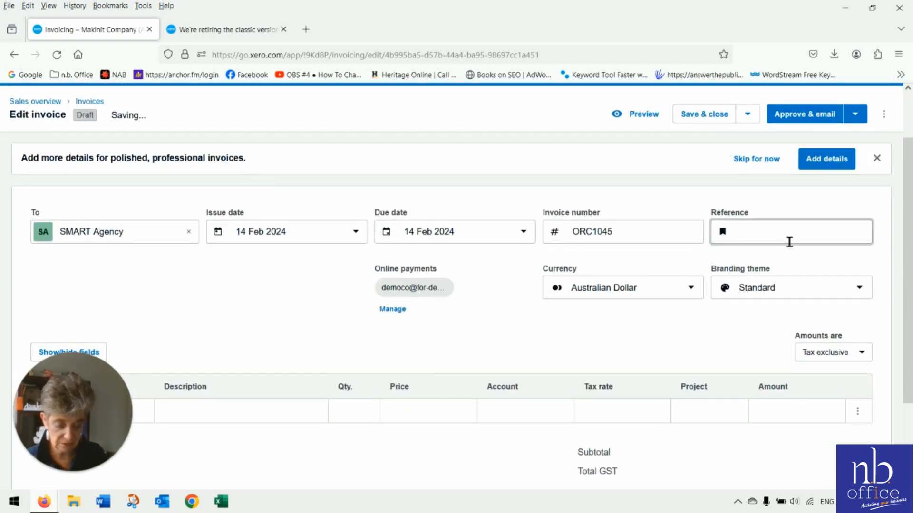
Enter the reference 'Your Purchase', then return to the classic invoicing retirement article.
text(You)
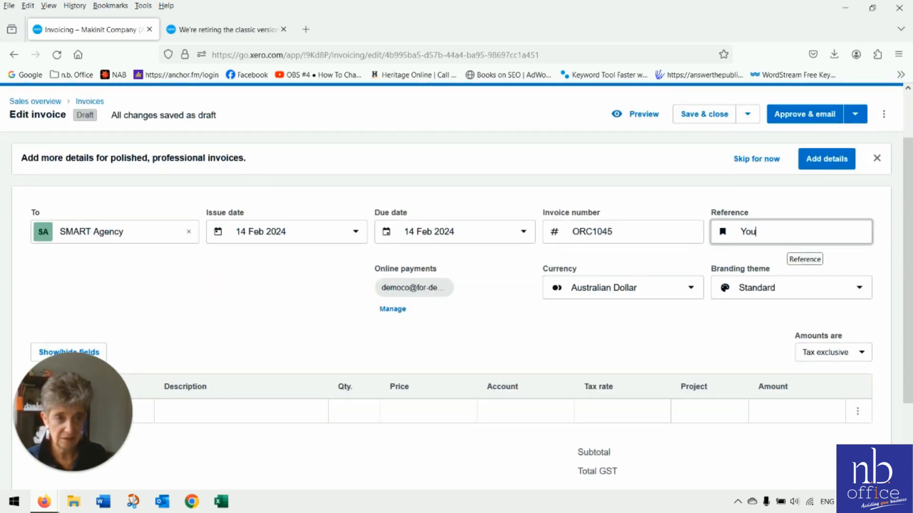
text(r Purchas)
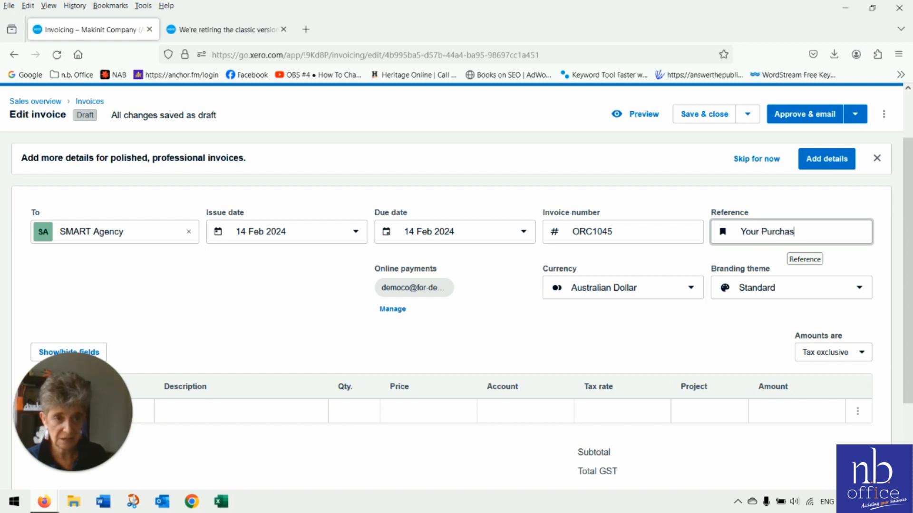
click(455, 287)
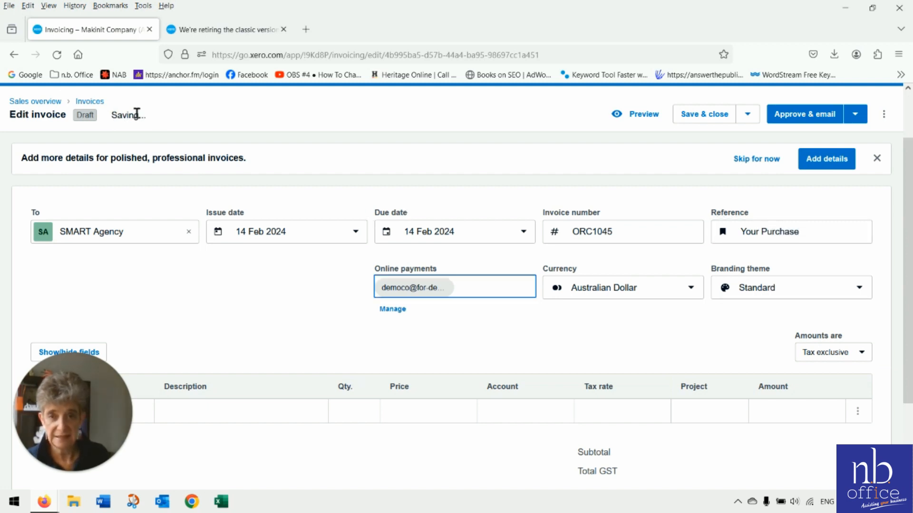
scroll(down, 3)
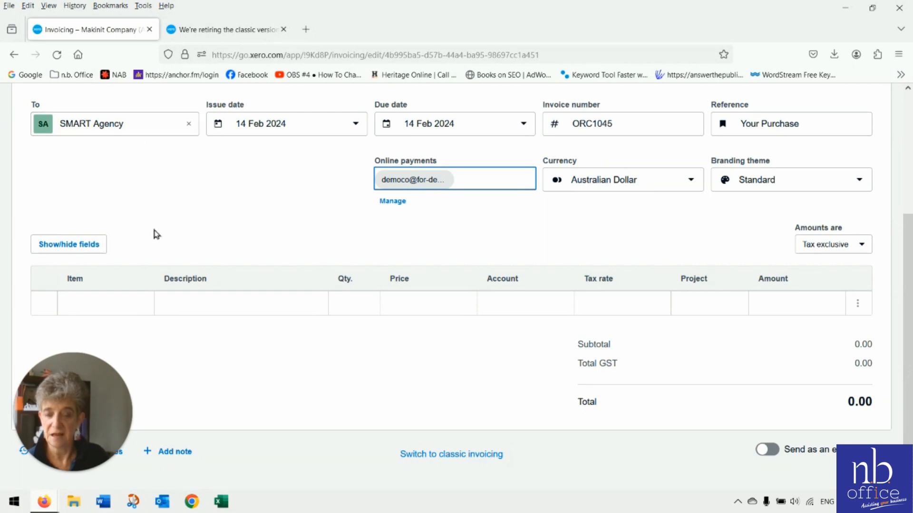
click(227, 30)
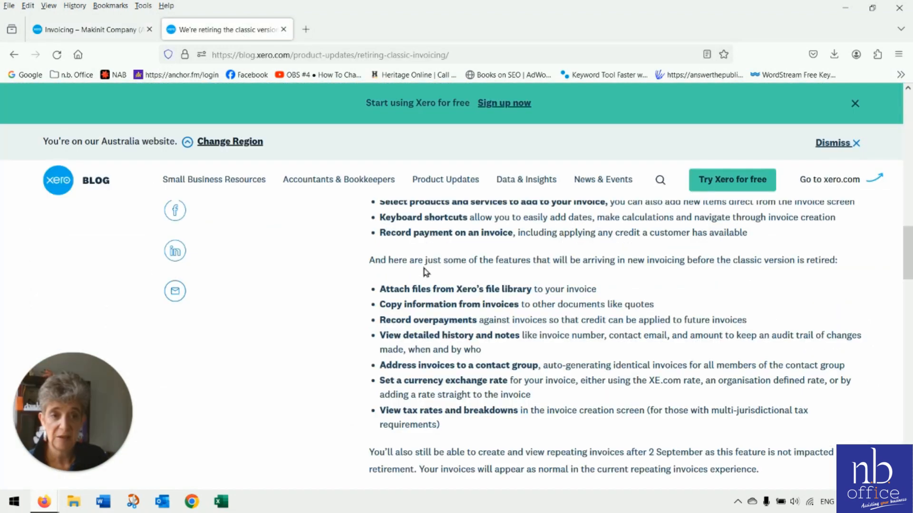
mouse_move(522, 273)
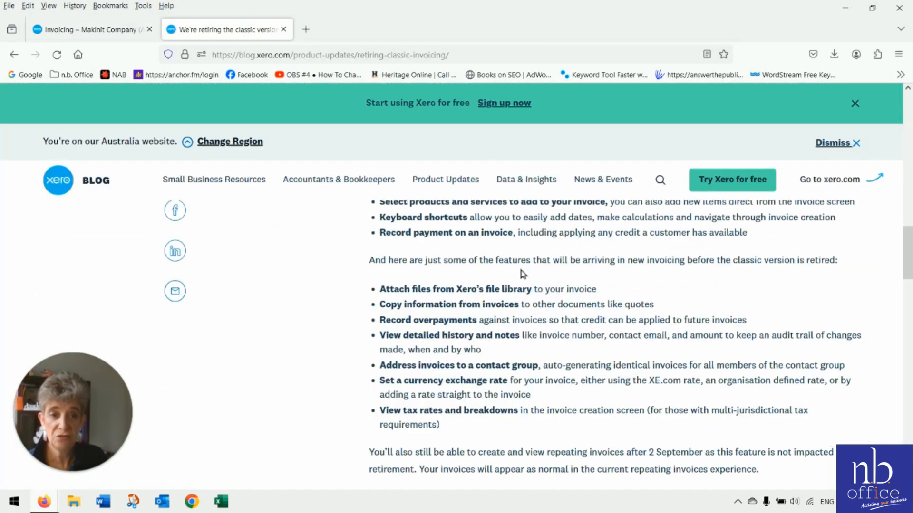
mouse_move(701, 275)
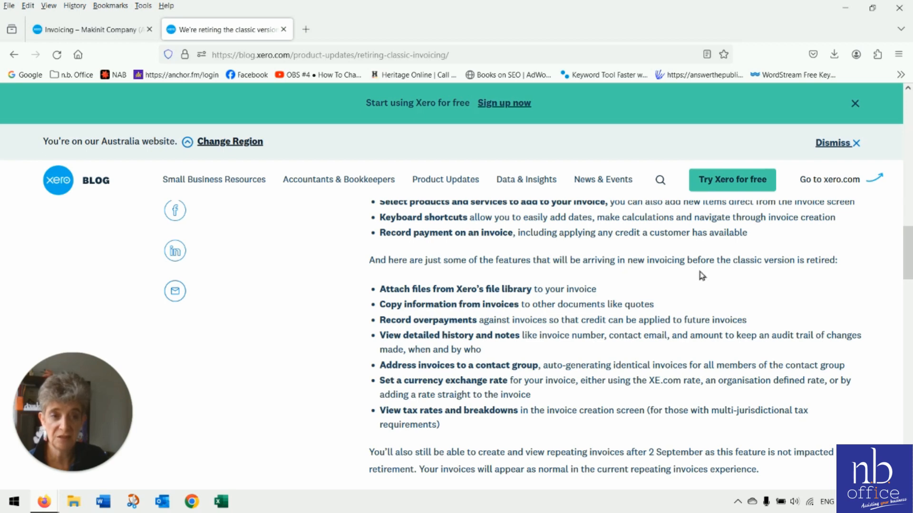
mouse_move(750, 277)
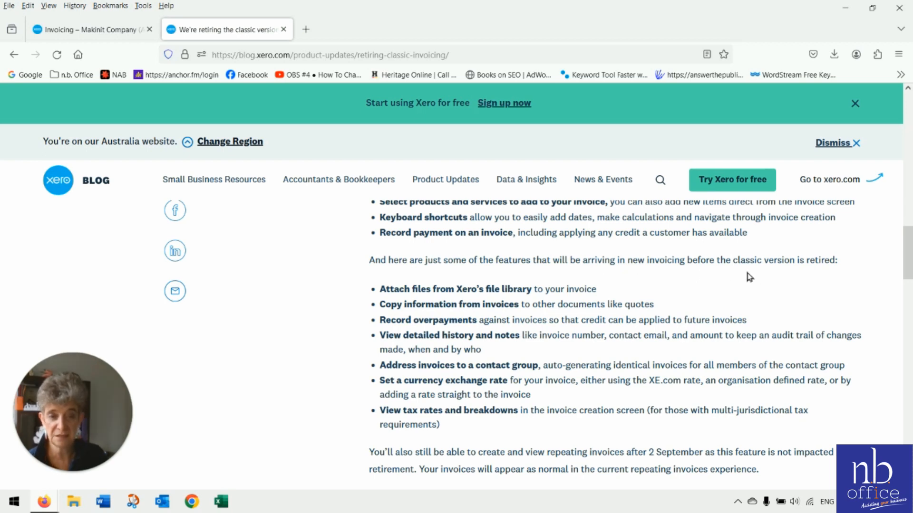
mouse_move(408, 299)
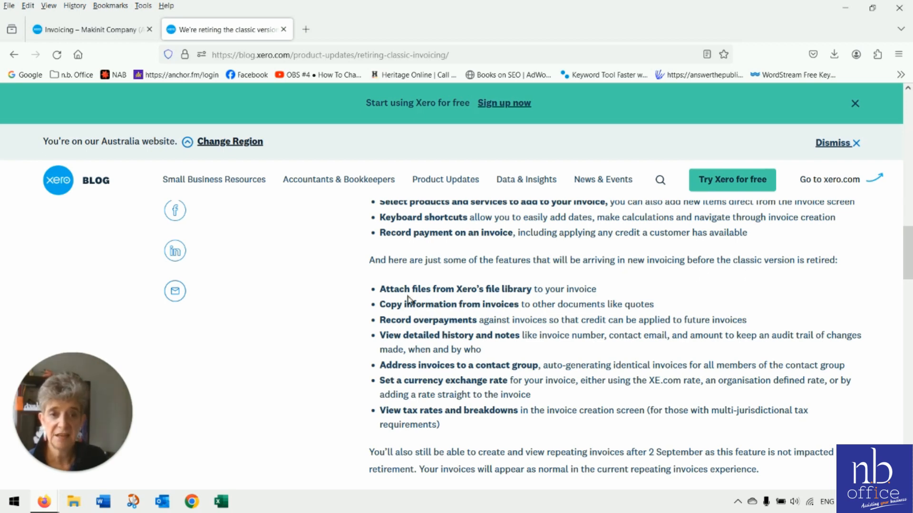
mouse_move(106, 415)
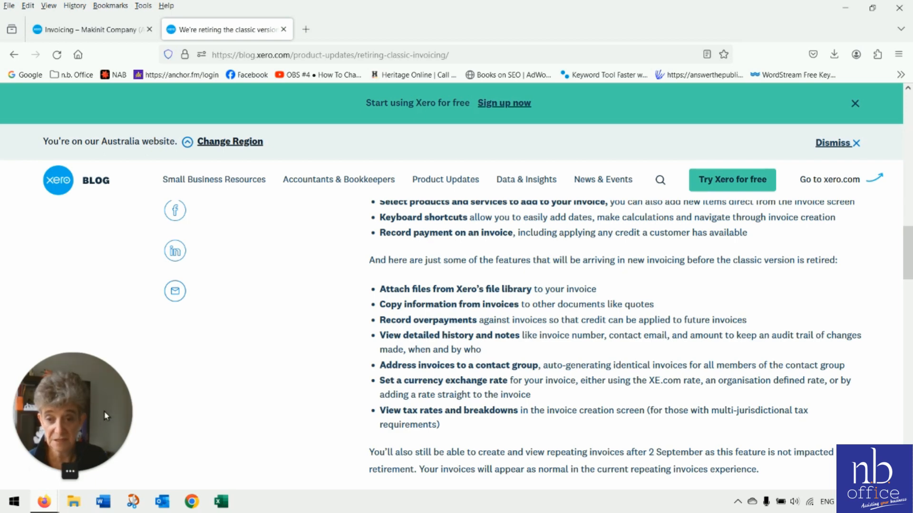
mouse_move(522, 327)
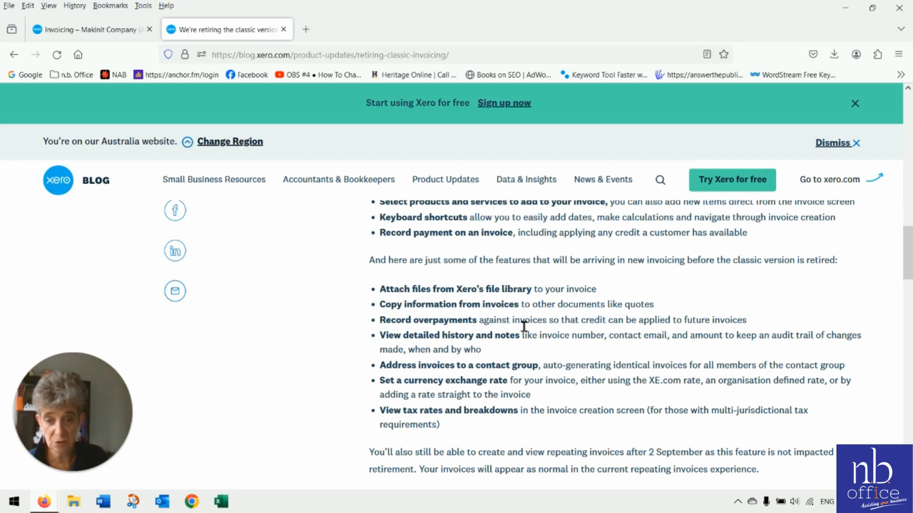
mouse_move(562, 302)
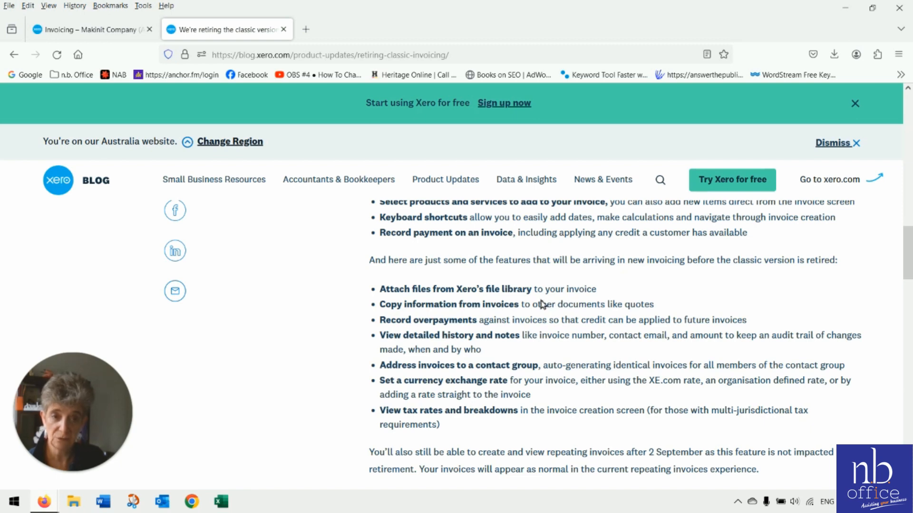
mouse_move(367, 267)
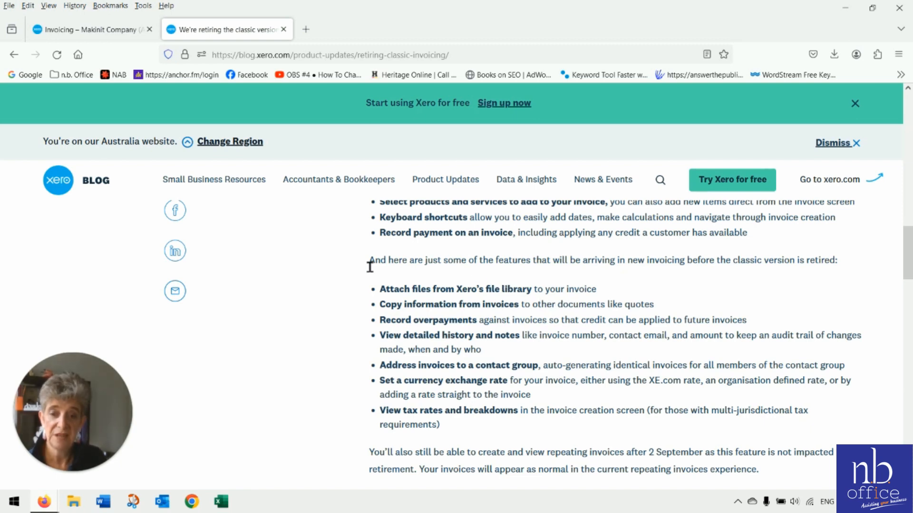
mouse_move(231, 244)
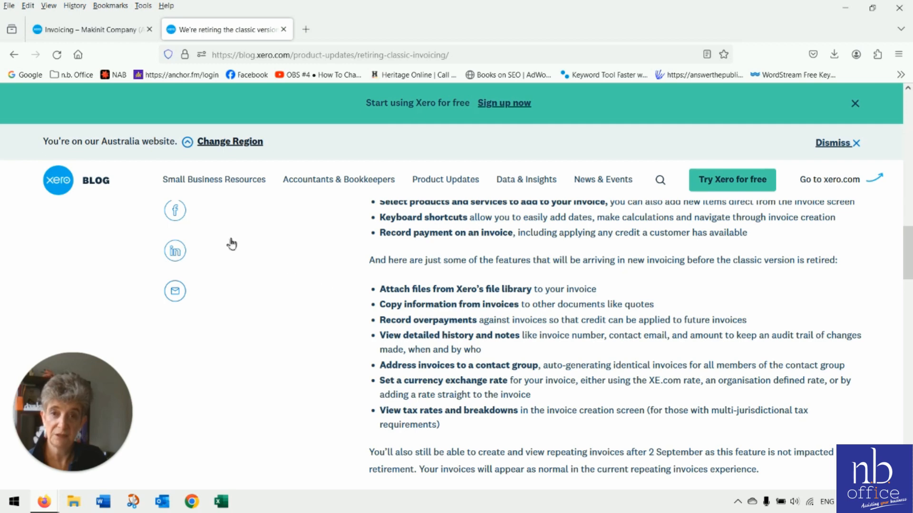
click(88, 29)
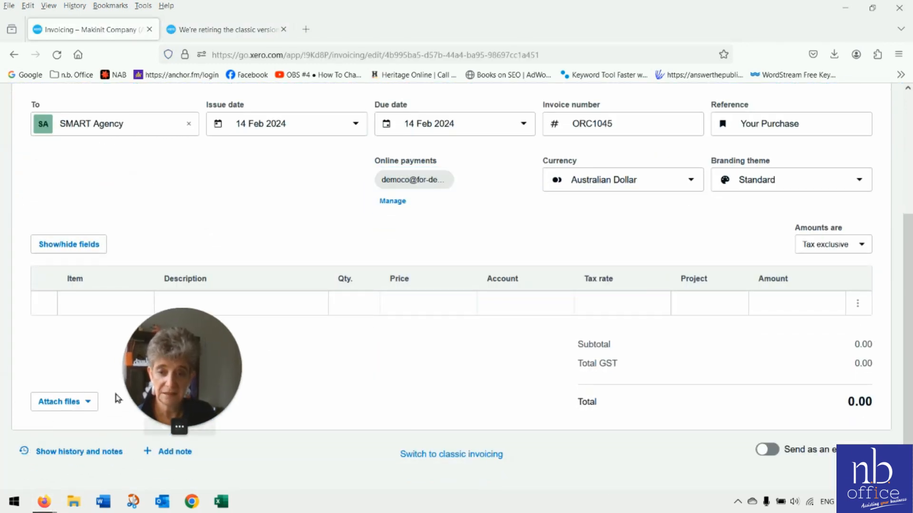
Confirm the invoice has no attached files, then bring up the Makinit Company (AU) organisation menu offering Files.
click(59, 402)
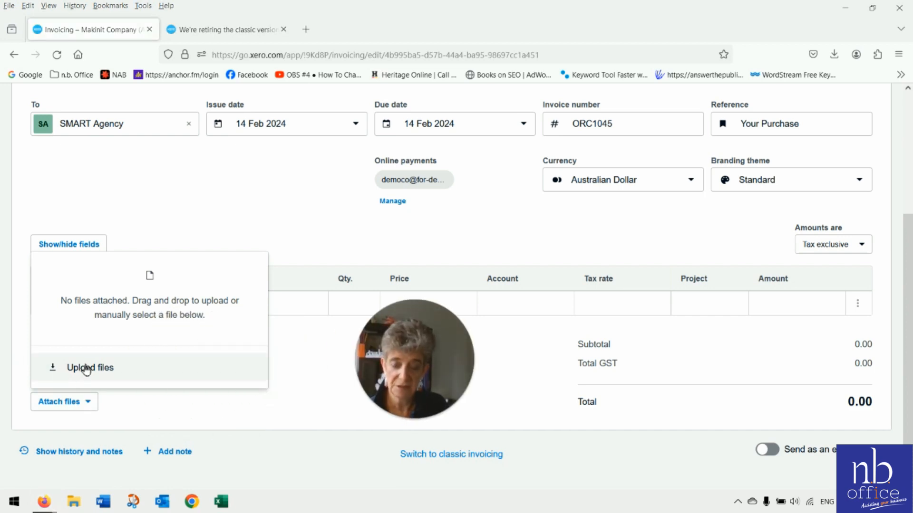
scroll(up, 3)
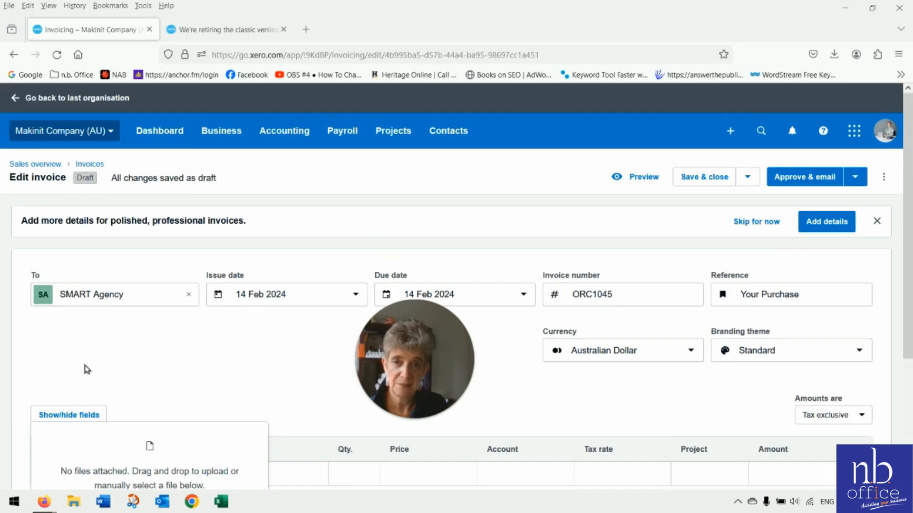
scroll(down, 3)
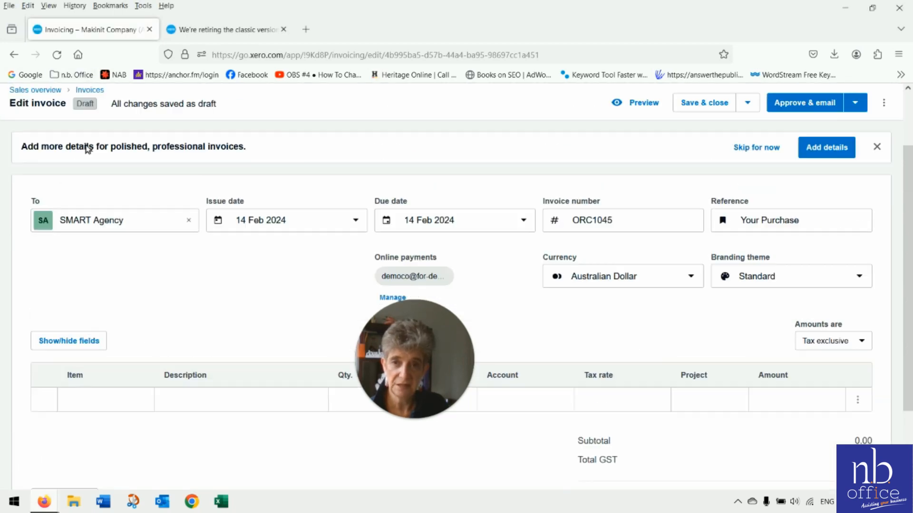
click(61, 130)
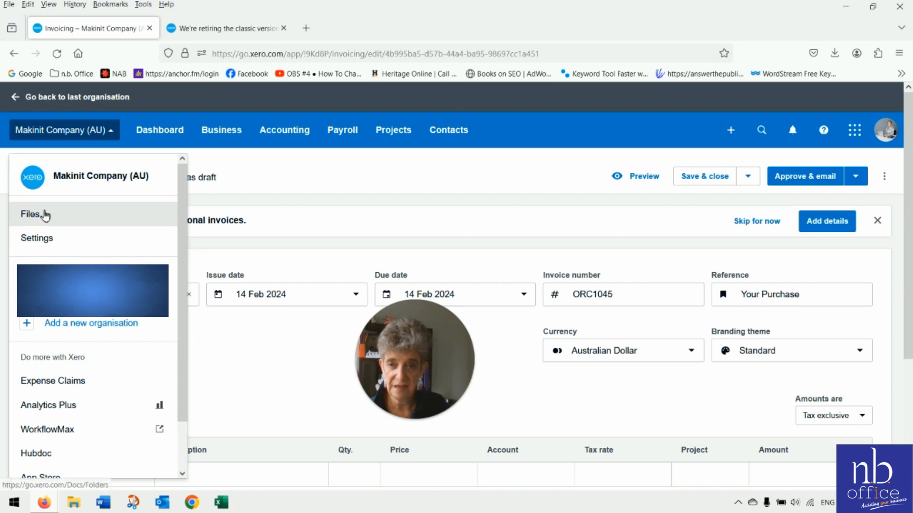
click(30, 214)
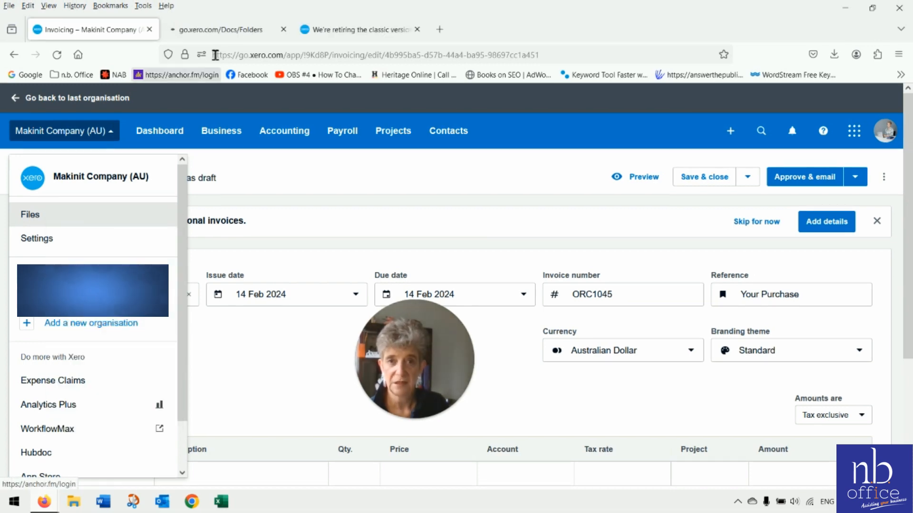
click(30, 214)
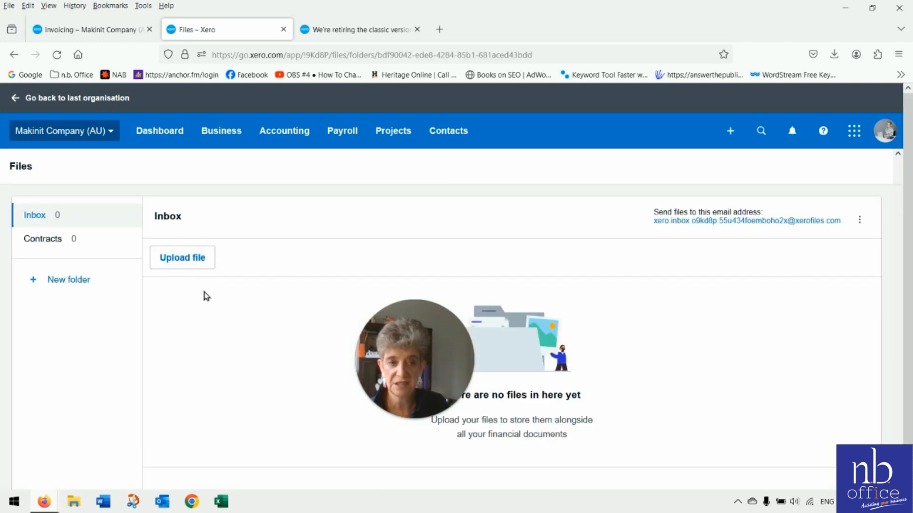
mouse_move(220, 298)
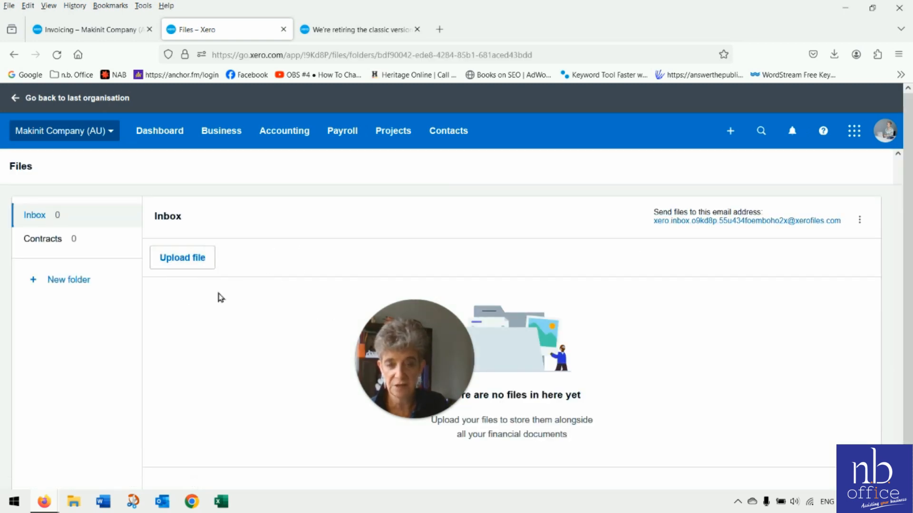
mouse_move(247, 302)
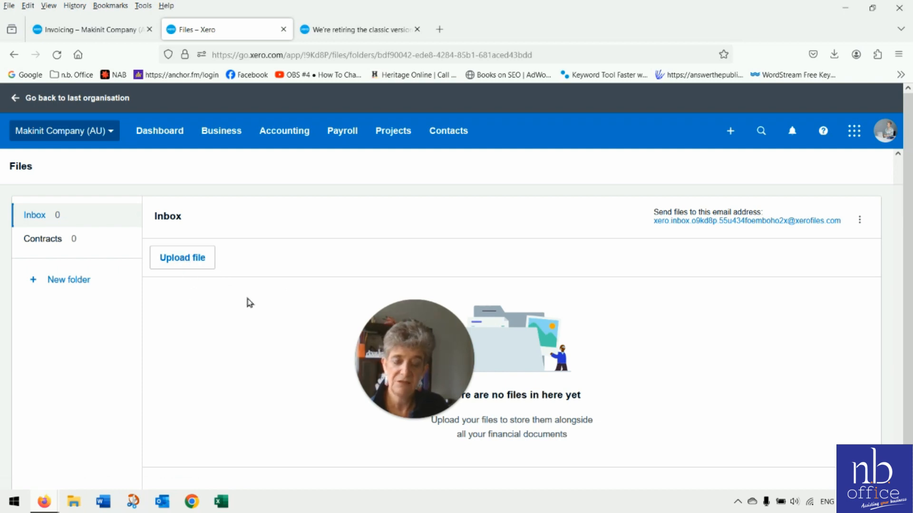
click(88, 29)
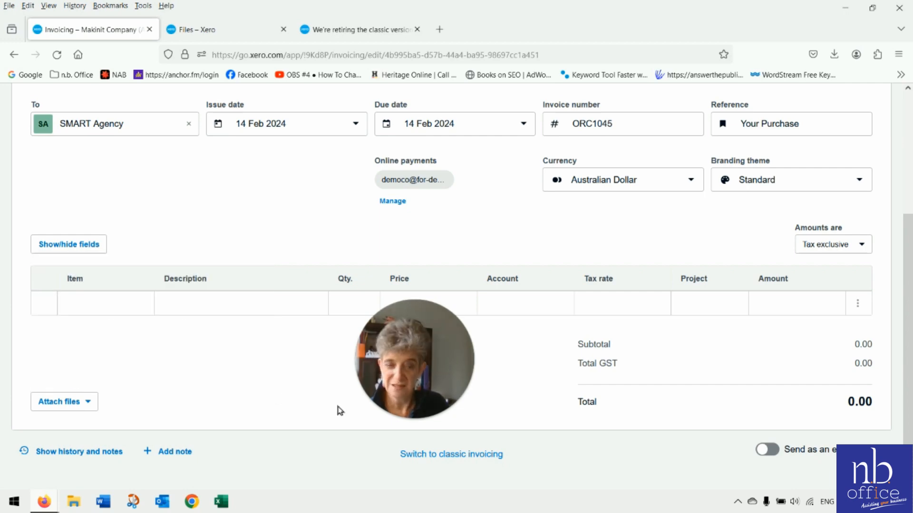
scroll(up, 3)
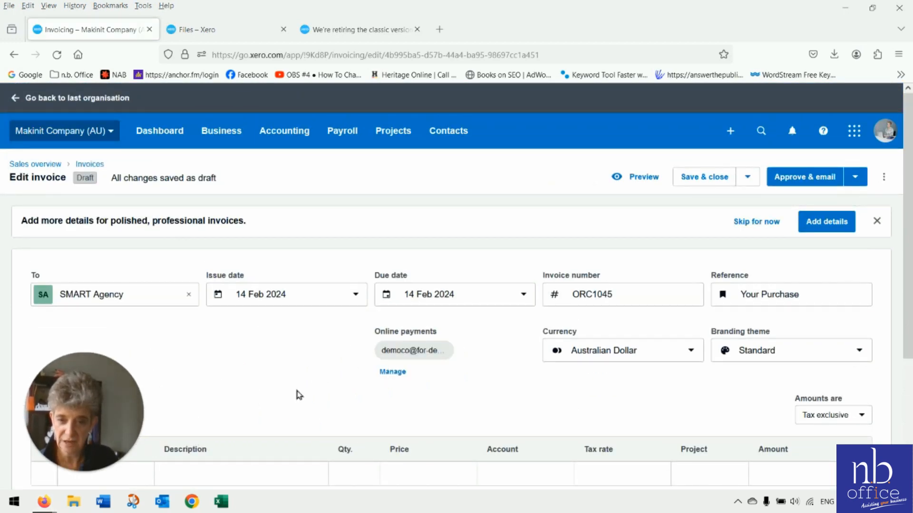
scroll(down, 3)
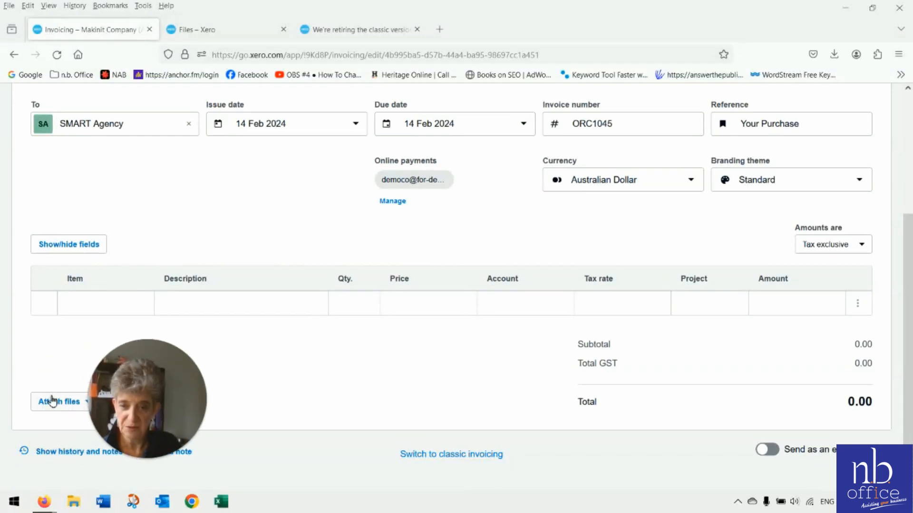
scroll(up, 3)
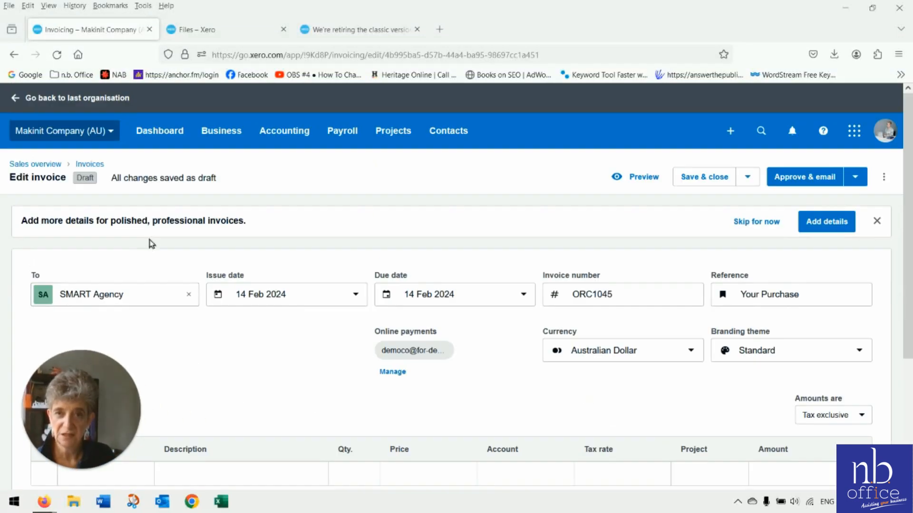
click(209, 30)
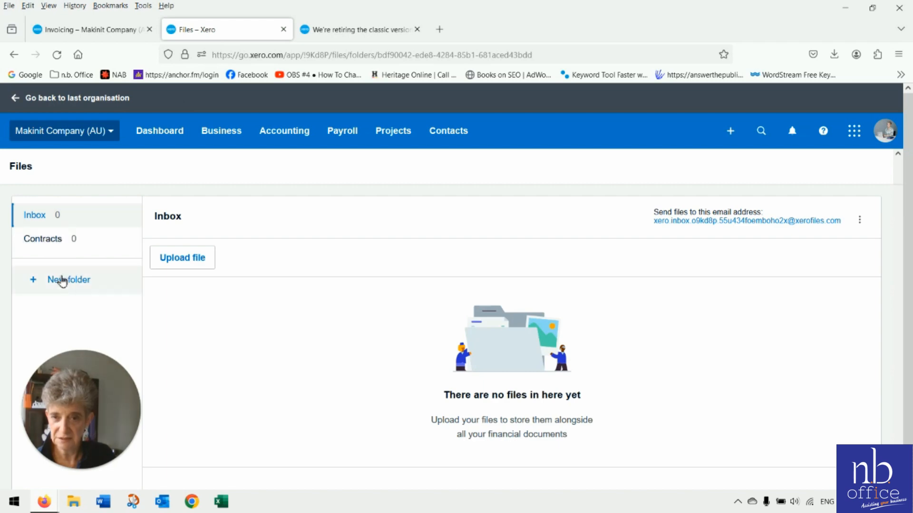
click(88, 29)
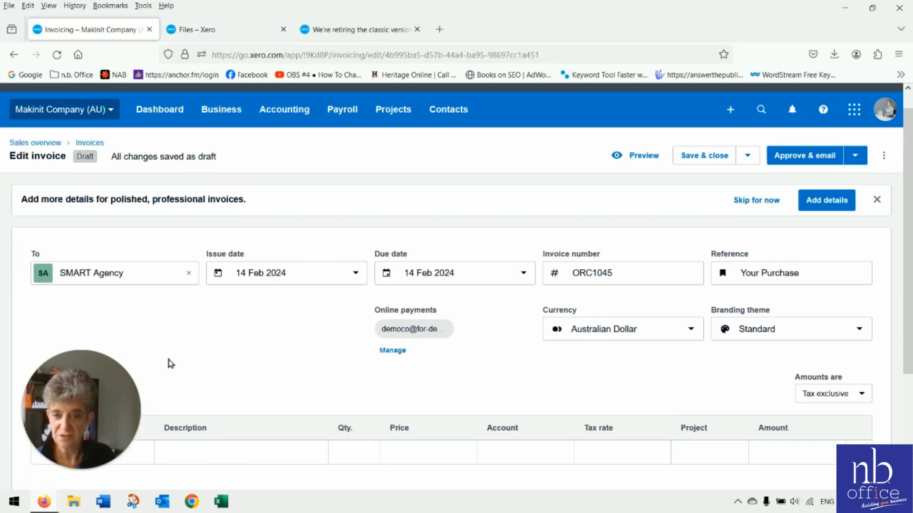
scroll(down, 3)
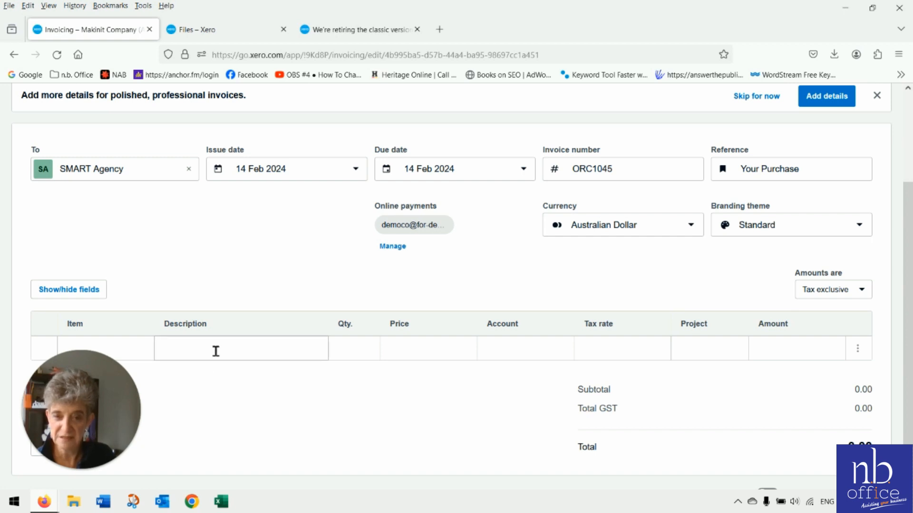
Enter the Counsulting and Off Site Consulting line descriptions for the first two invoice lines.
click(876, 95)
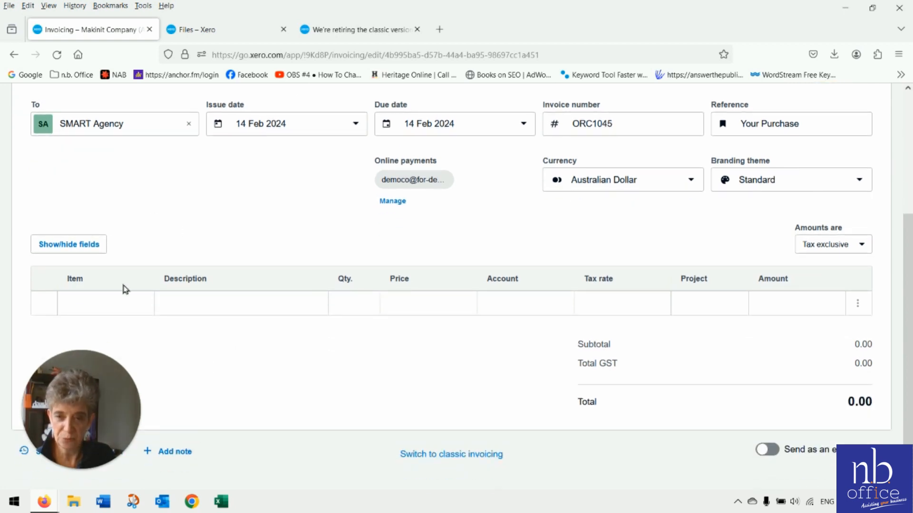
click(240, 303)
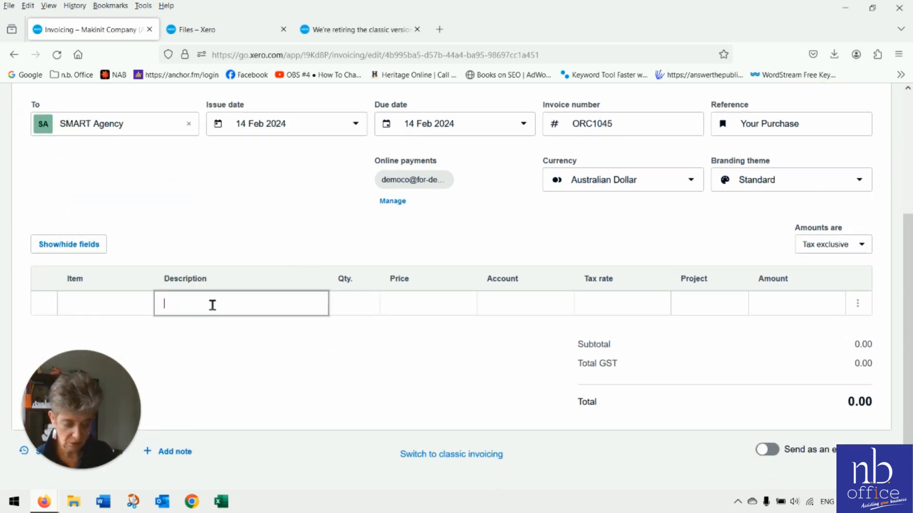
text(Counsulting)
click(429, 304)
text(100)
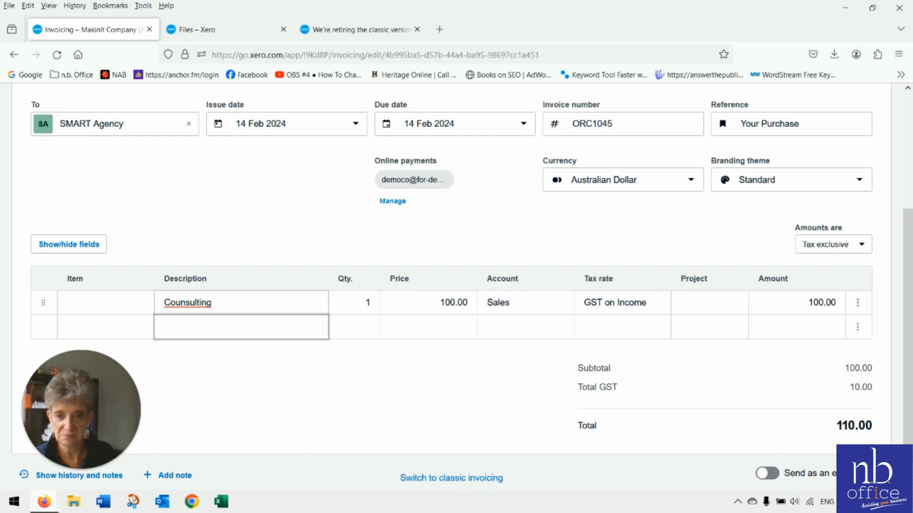
text(Off Si)
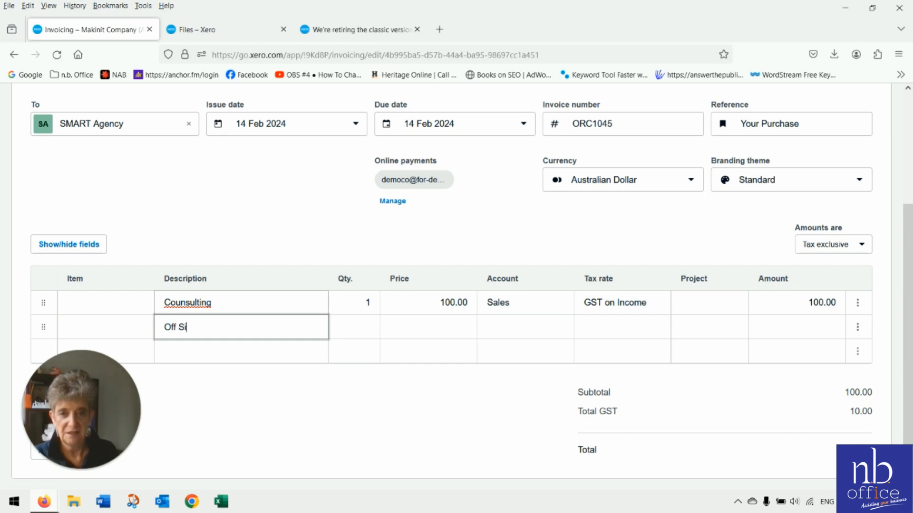
text(te Consulting)
click(429, 327)
text(150)
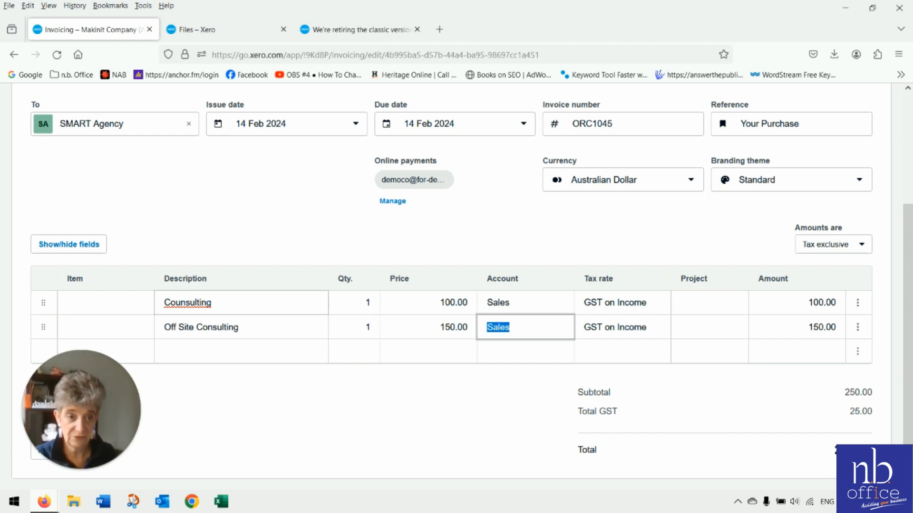
Enter the Freight Charge description for the third invoice line.
click(622, 326)
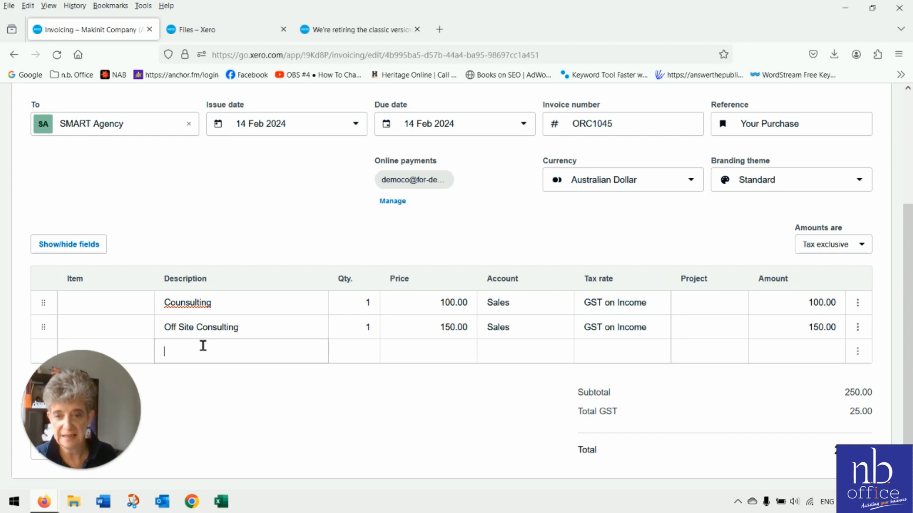
text(F)
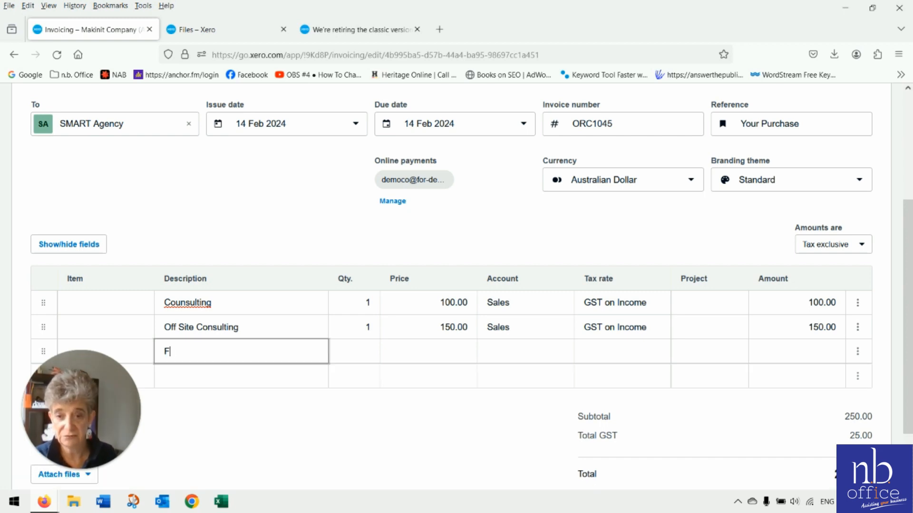
text(reight Charge)
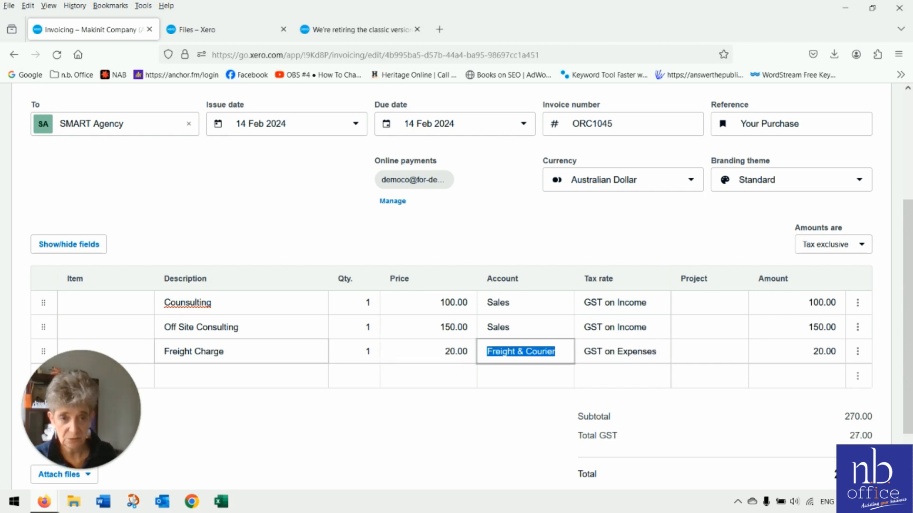
scroll(down, 3)
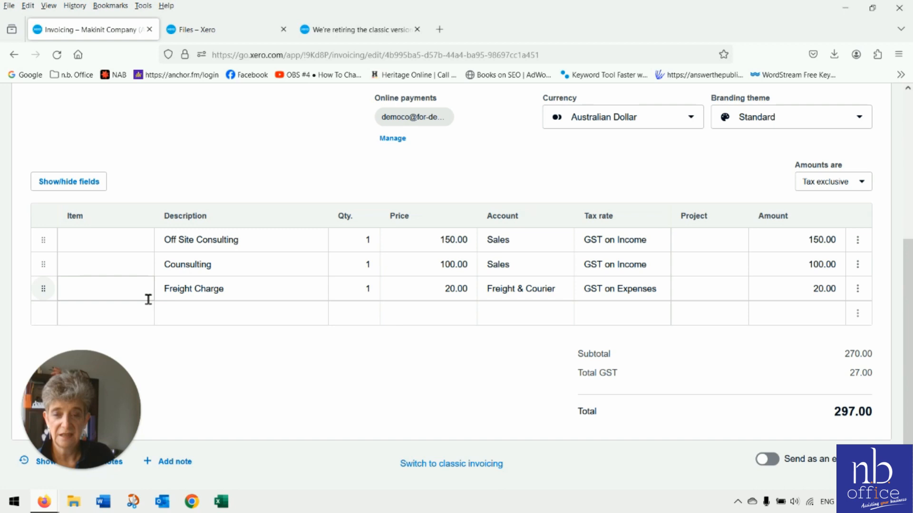
mouse_move(226, 307)
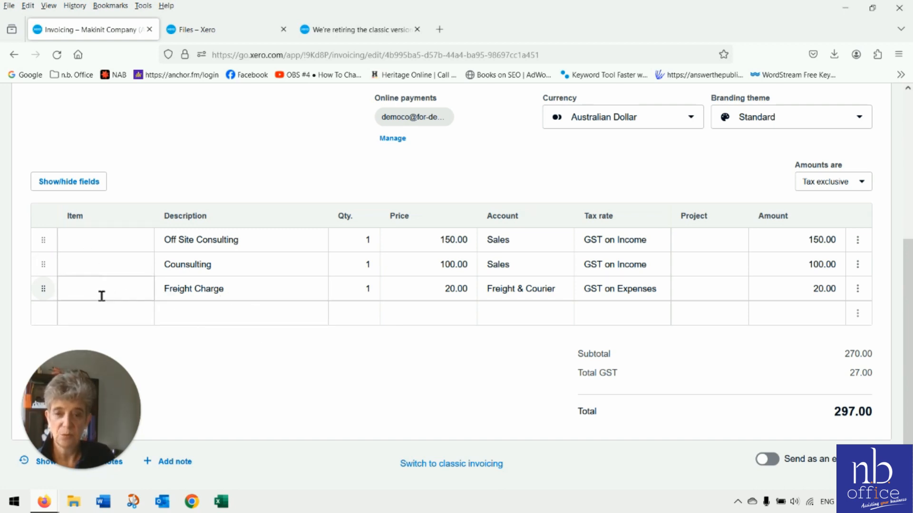
mouse_move(162, 331)
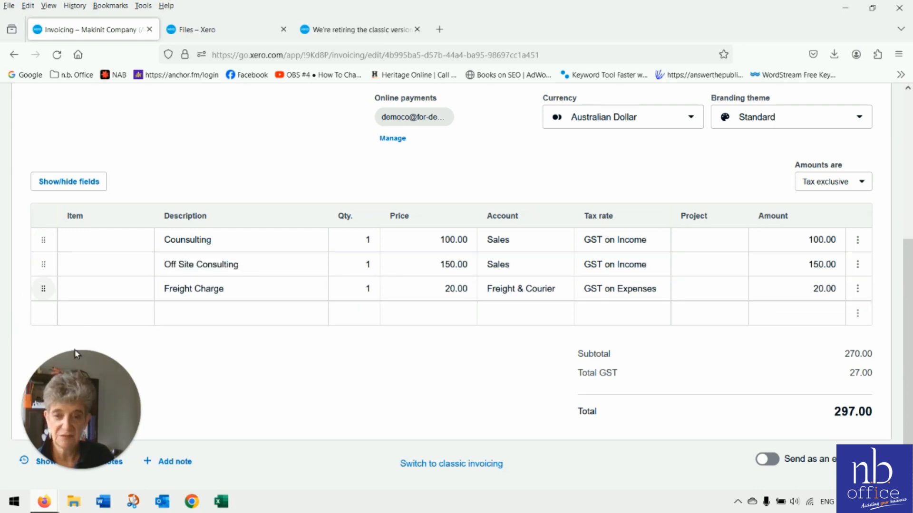
scroll(up, 3)
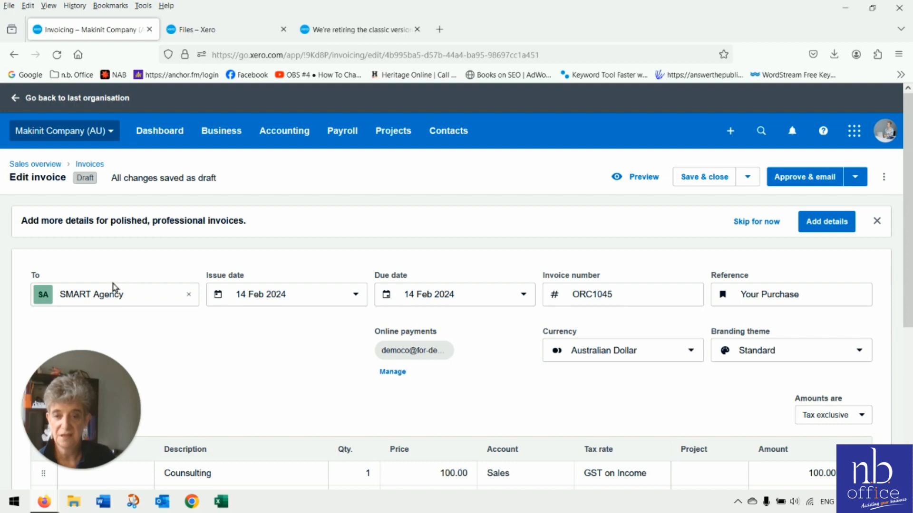
mouse_move(155, 326)
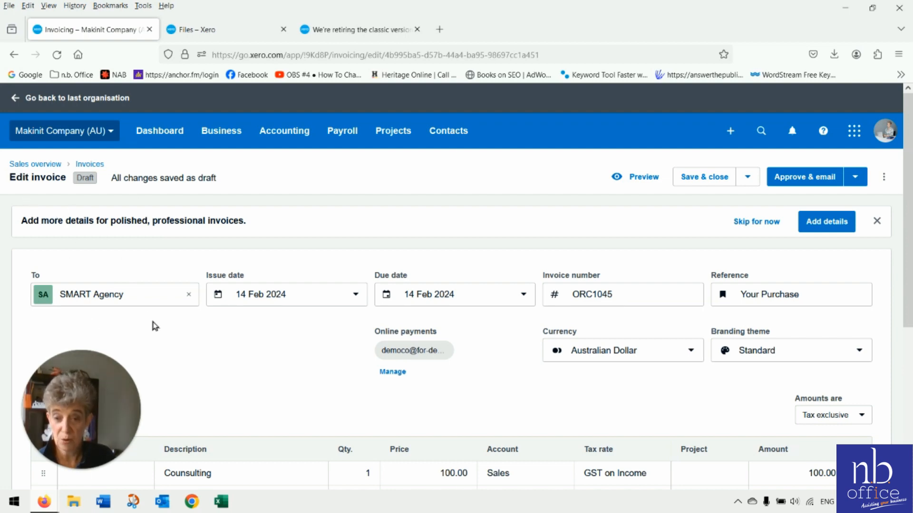
scroll(down, 3)
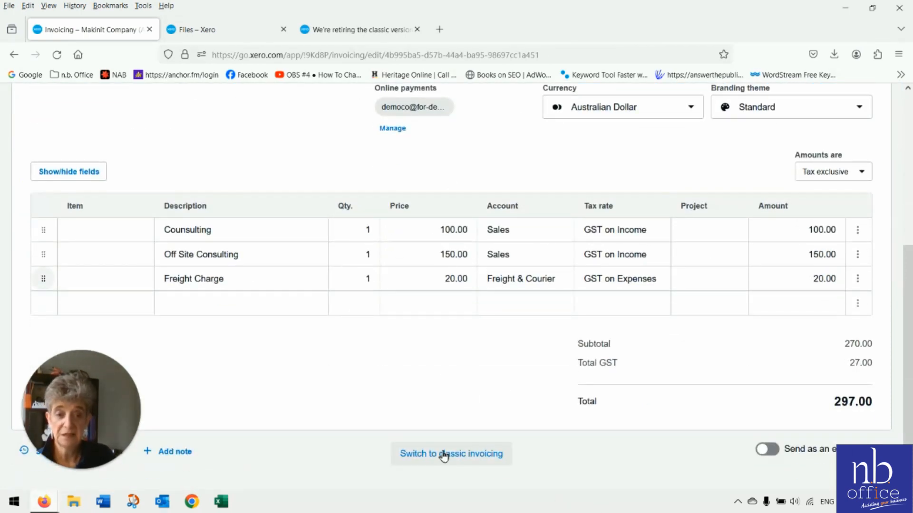
scroll(up, 3)
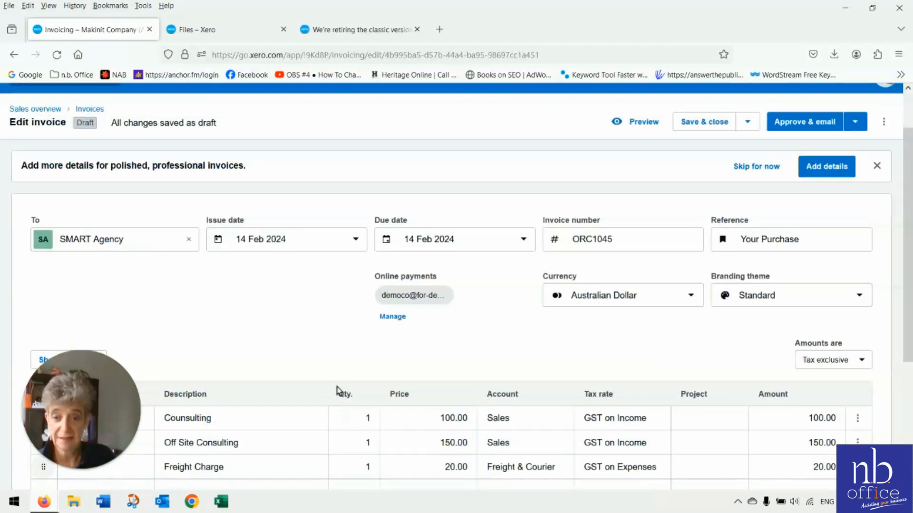